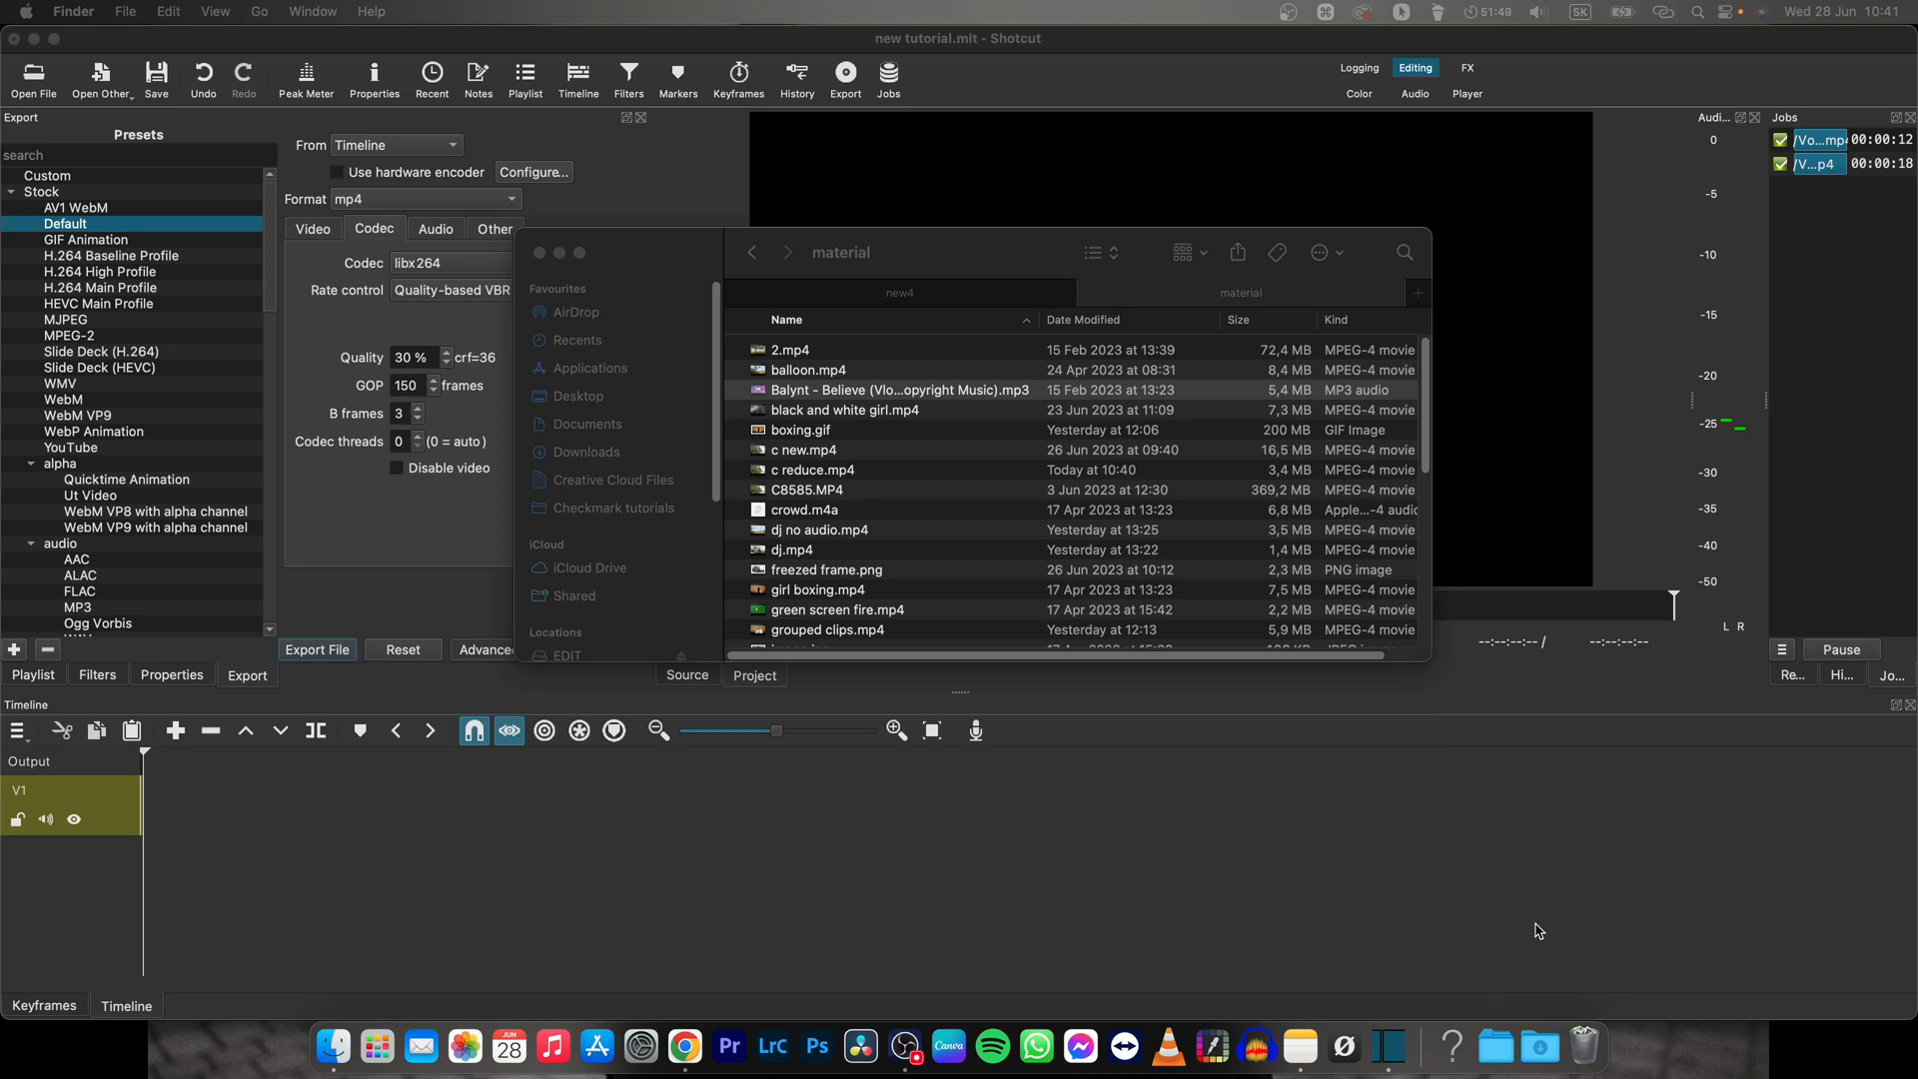
Drag the Balynt – Believe MP3 from the file dialog onto track V1.
left_click(975, 475)
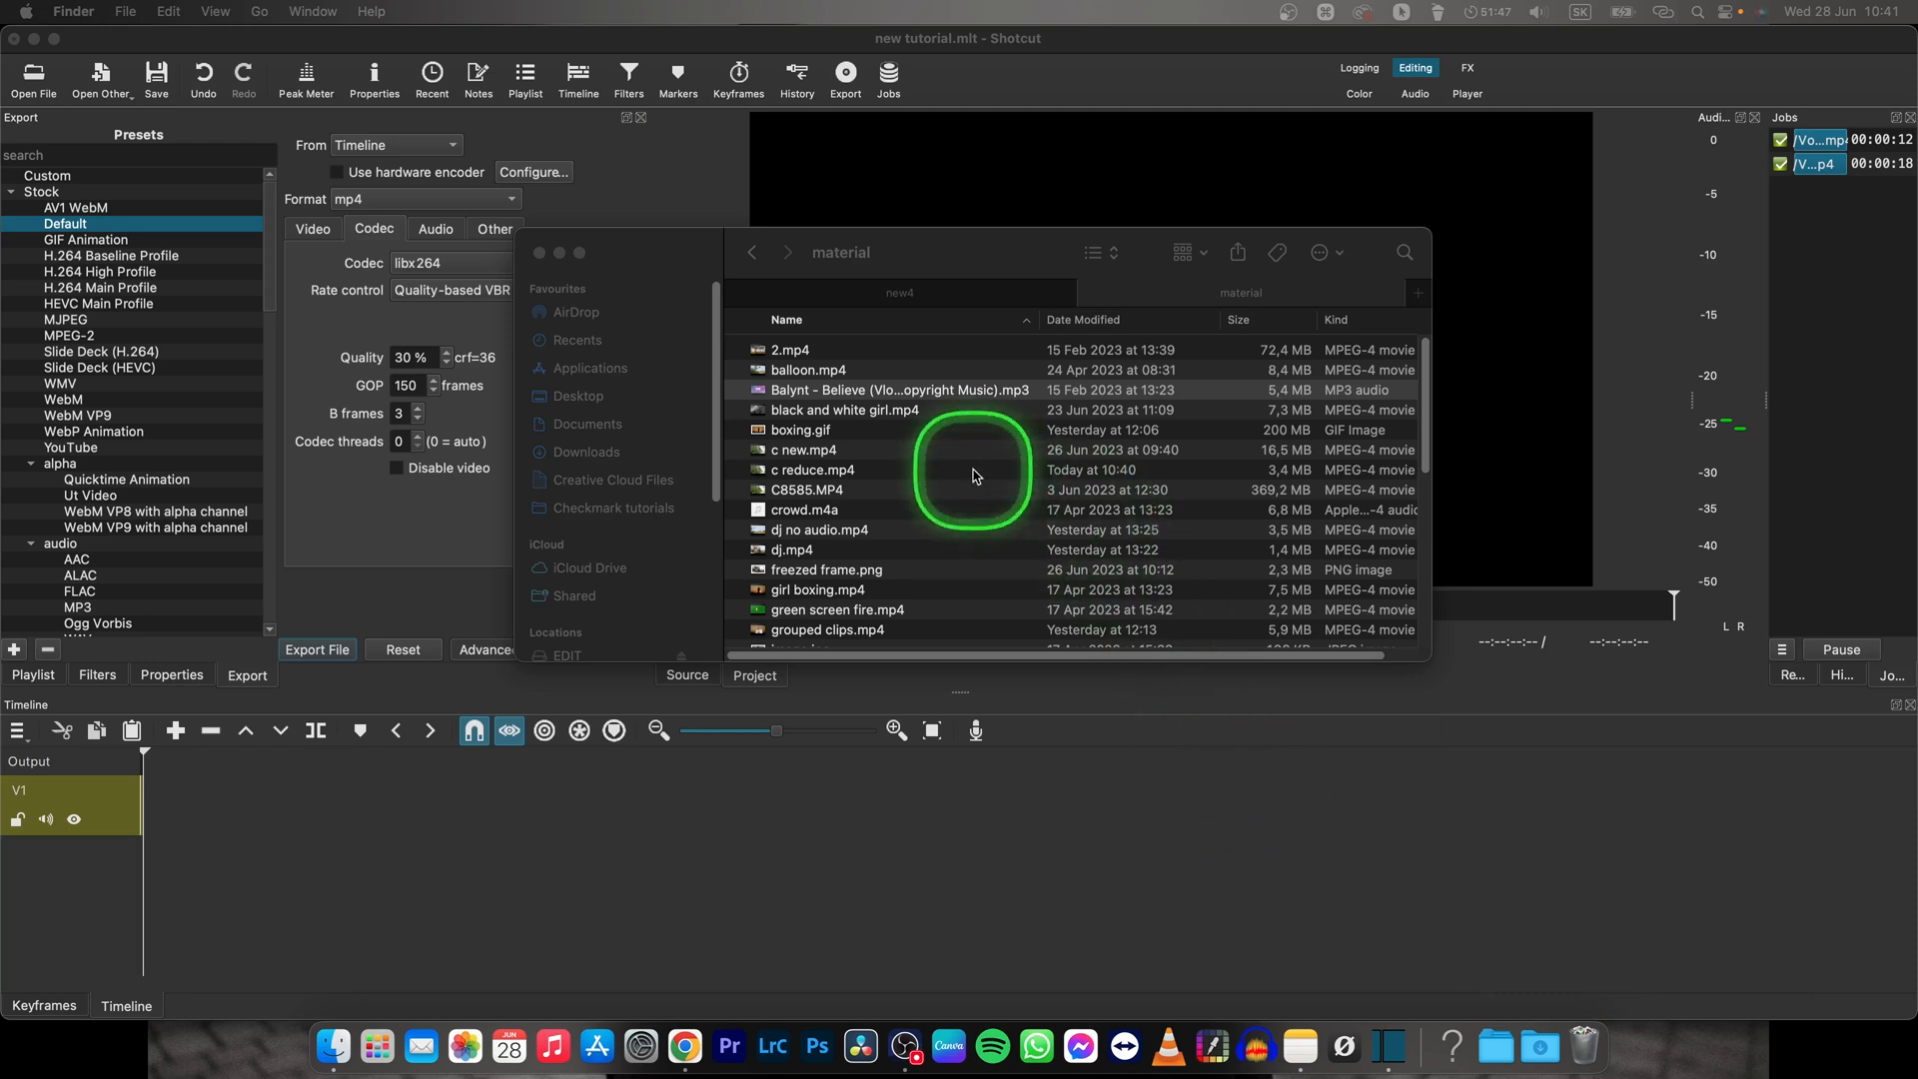
left_click_drag(900, 389, 214, 848)
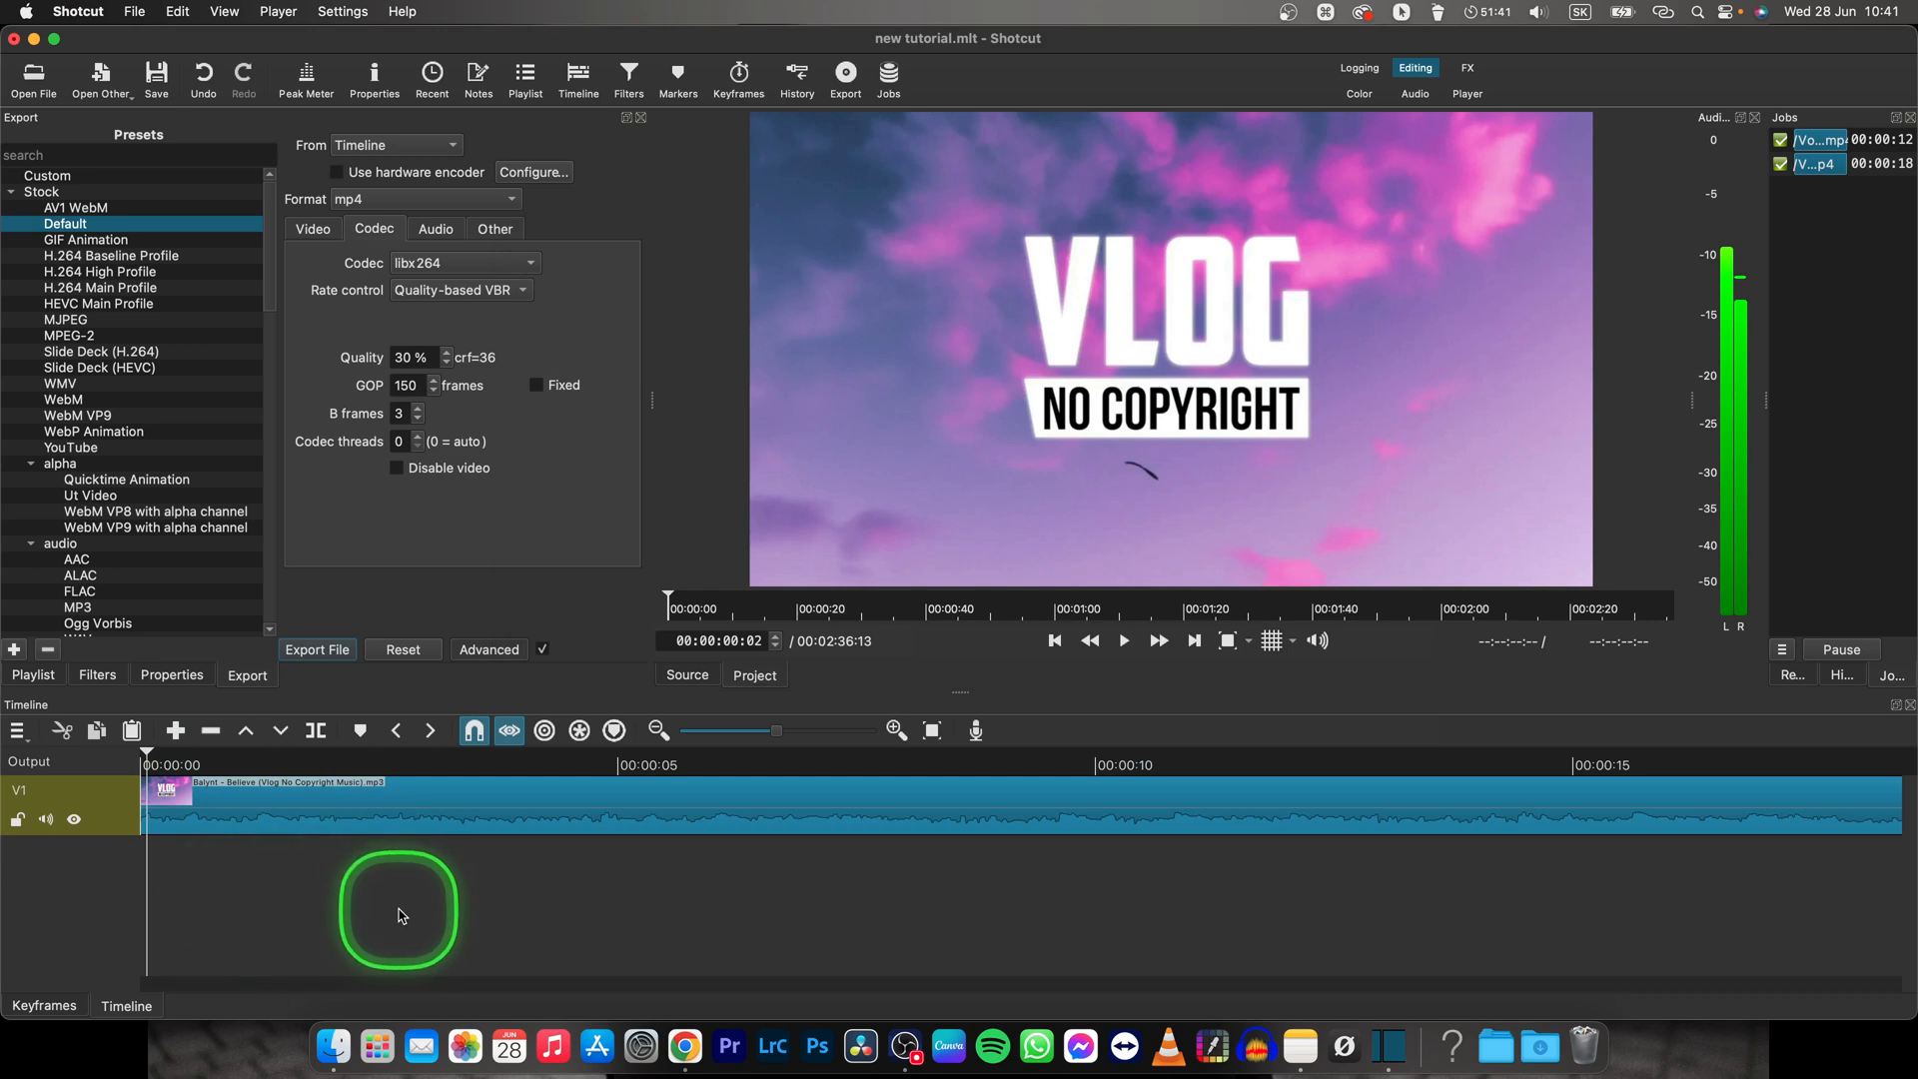
Put the playhead at about 00:00:02:11 and select the Believe clip on V1.
left_click(1122, 639)
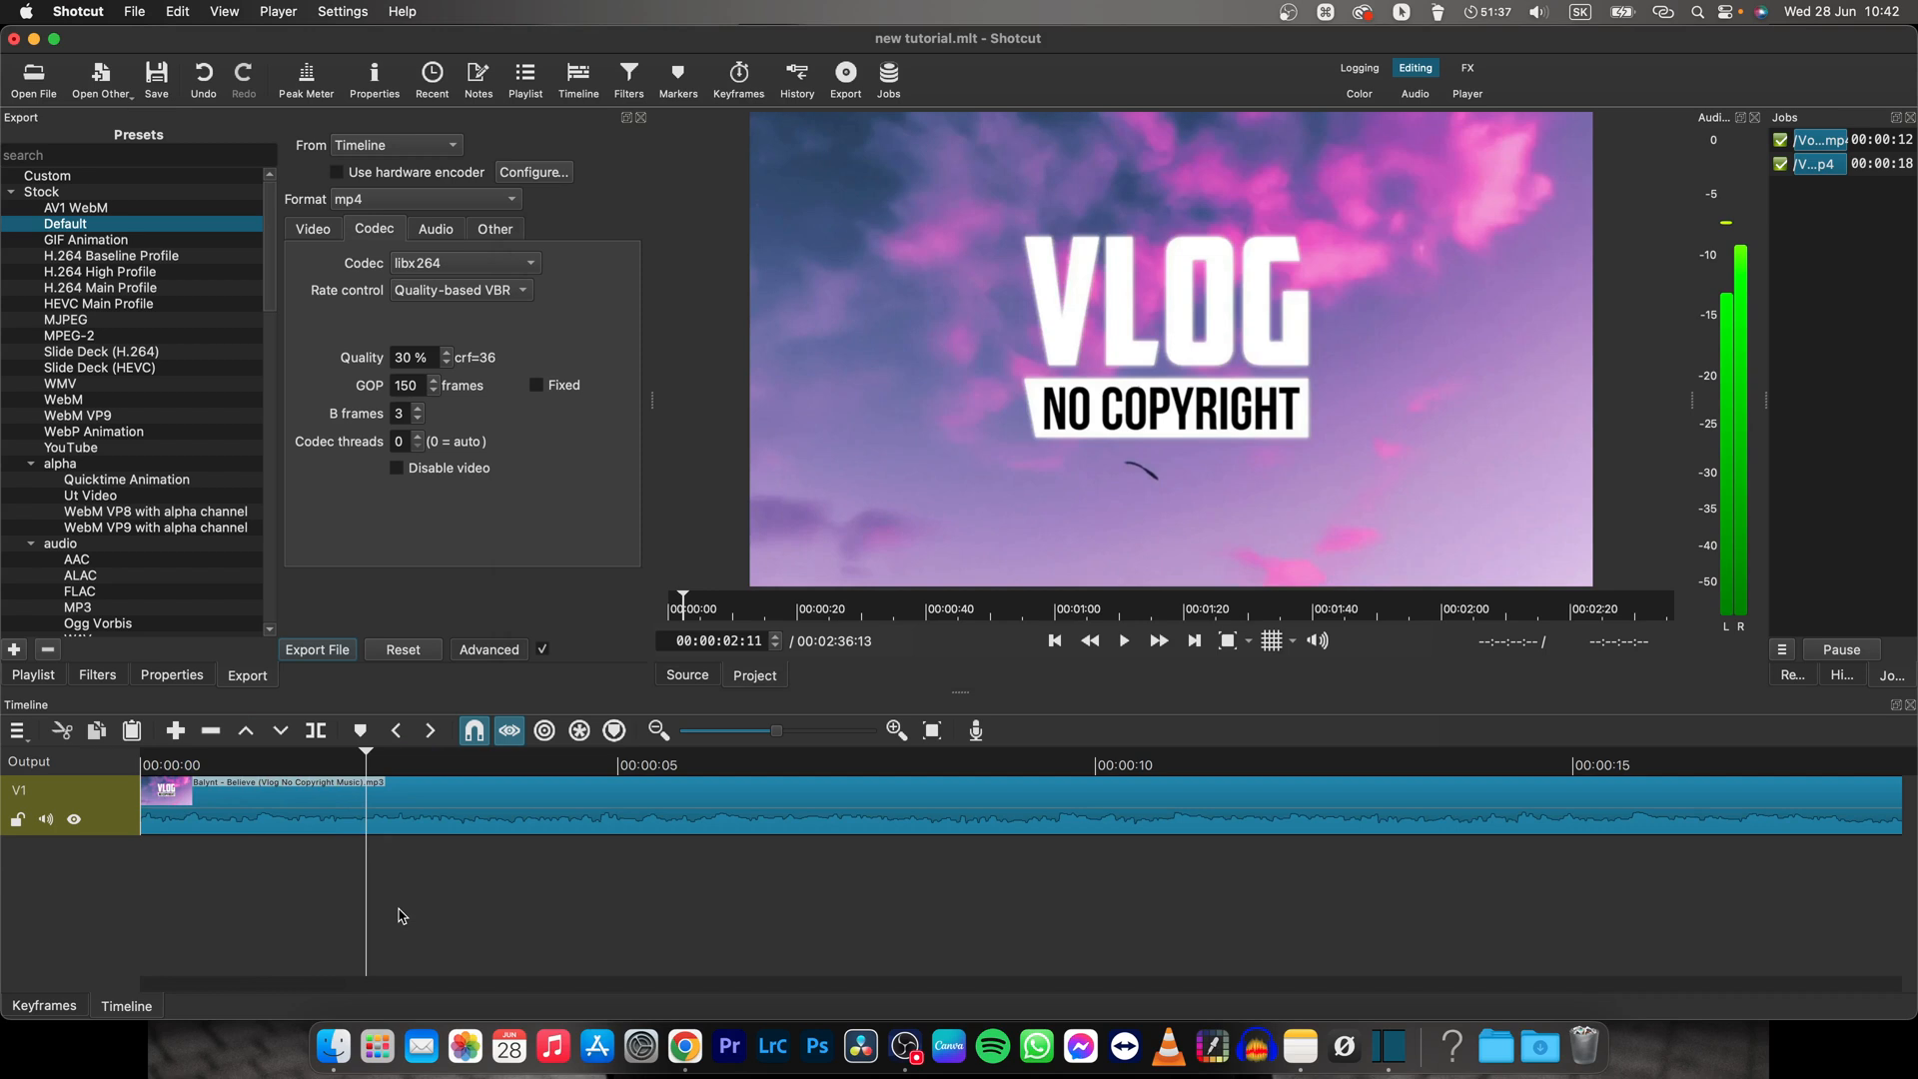
left_click(416, 803)
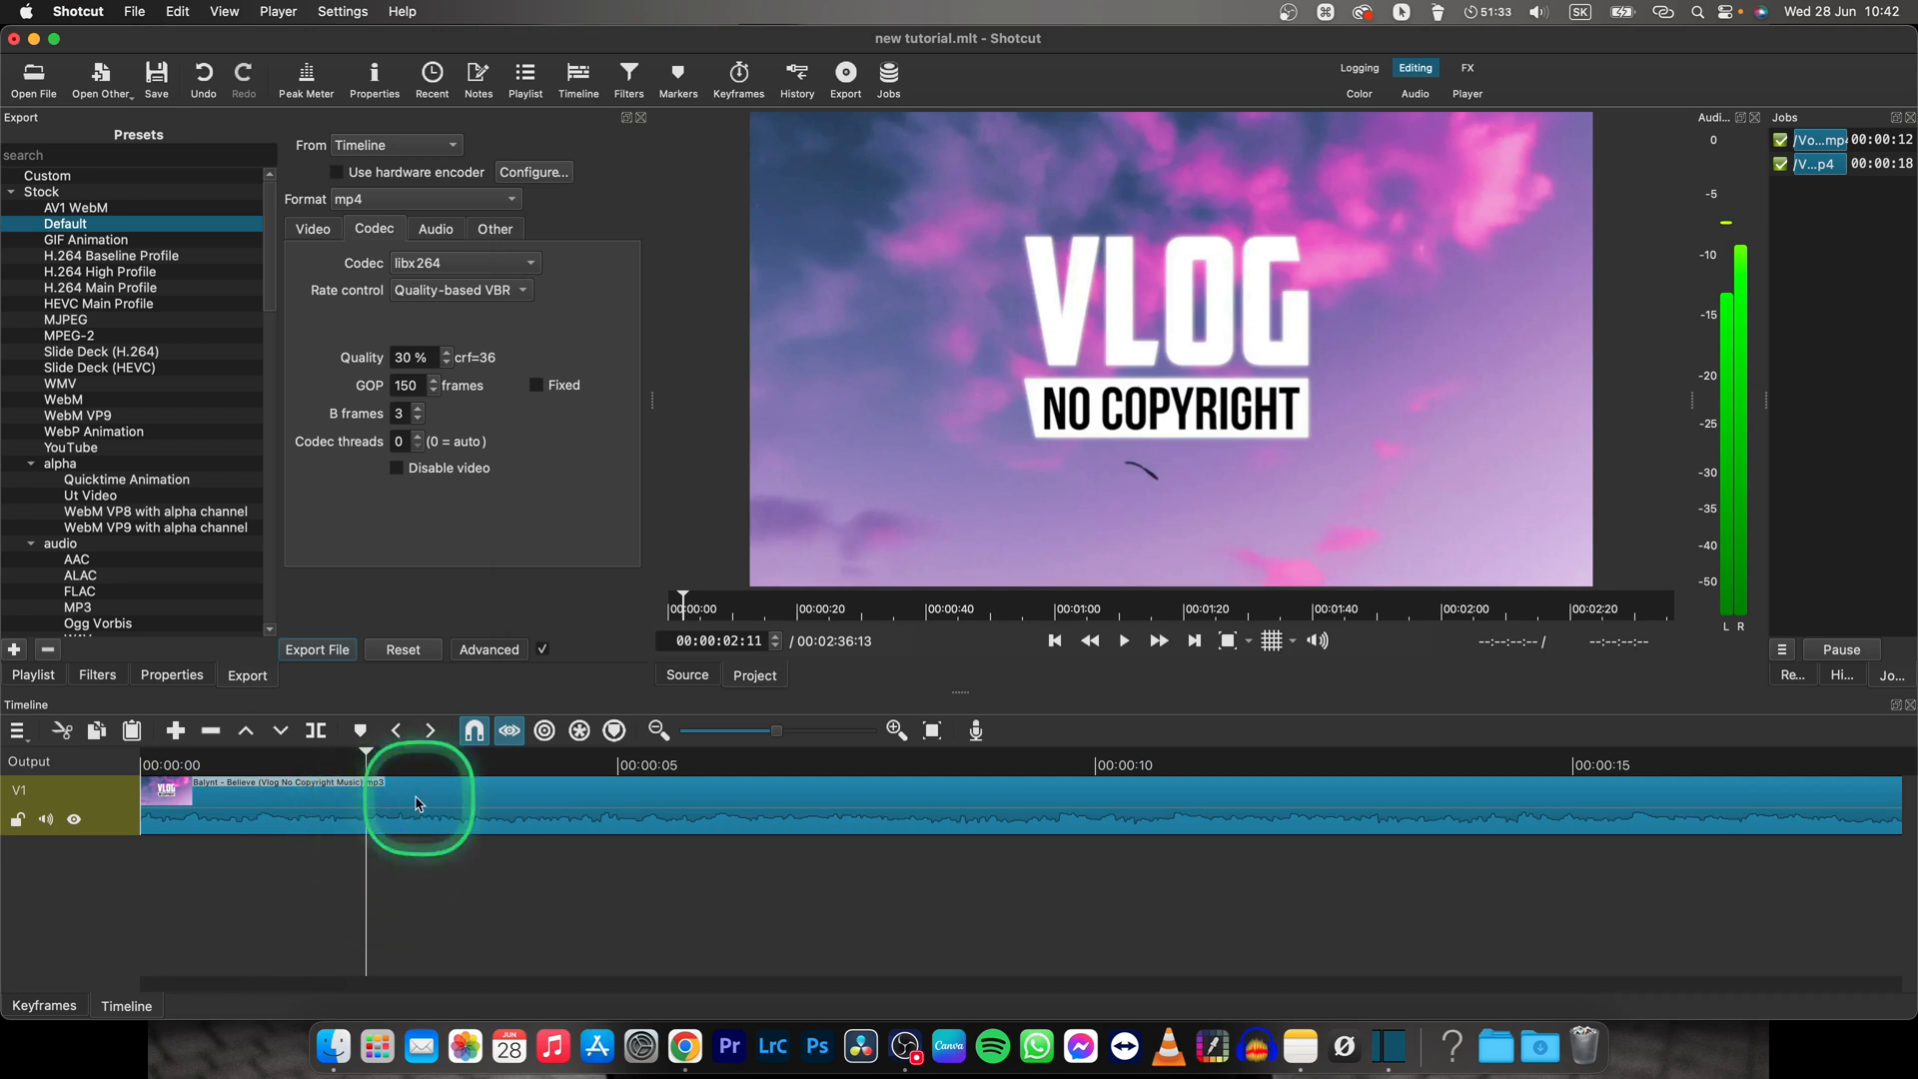
Detach the Believe clip's audio using the clip's context menu.
right_click(398, 807)
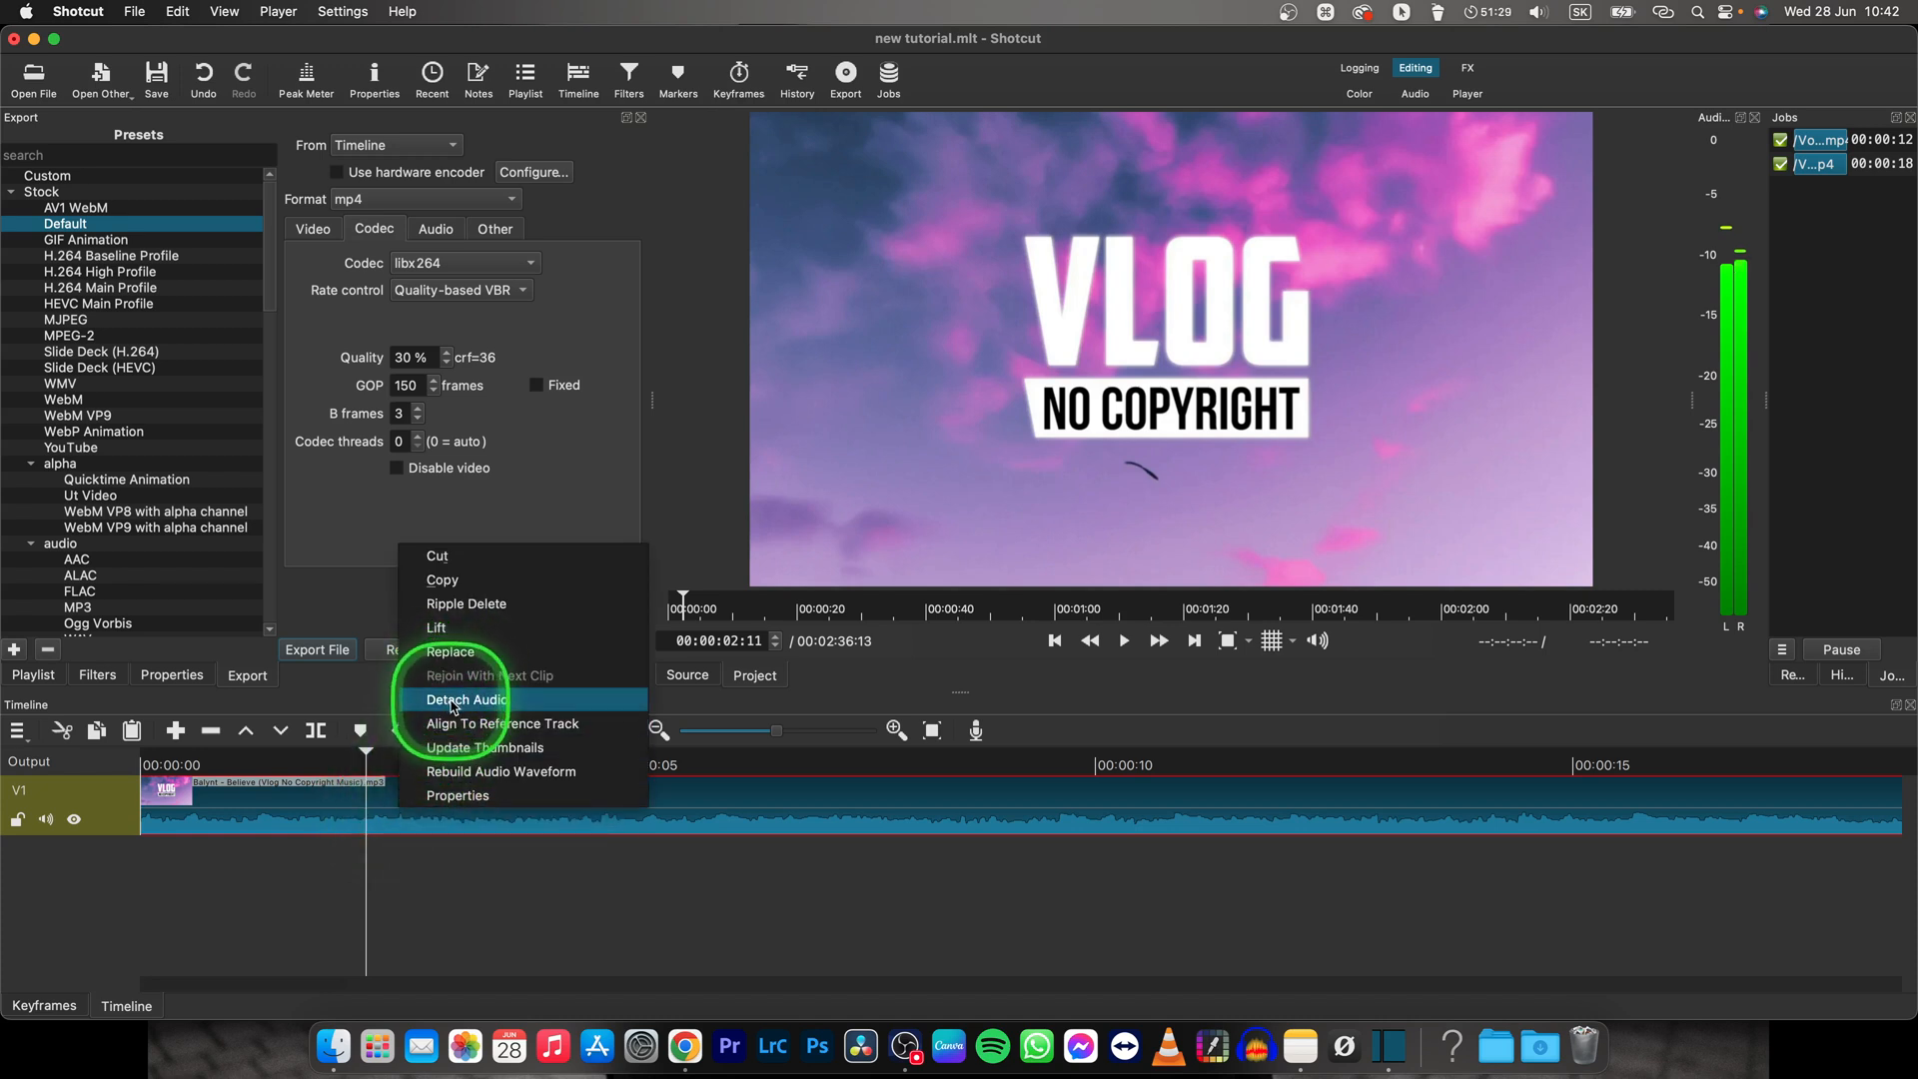
left_click(466, 699)
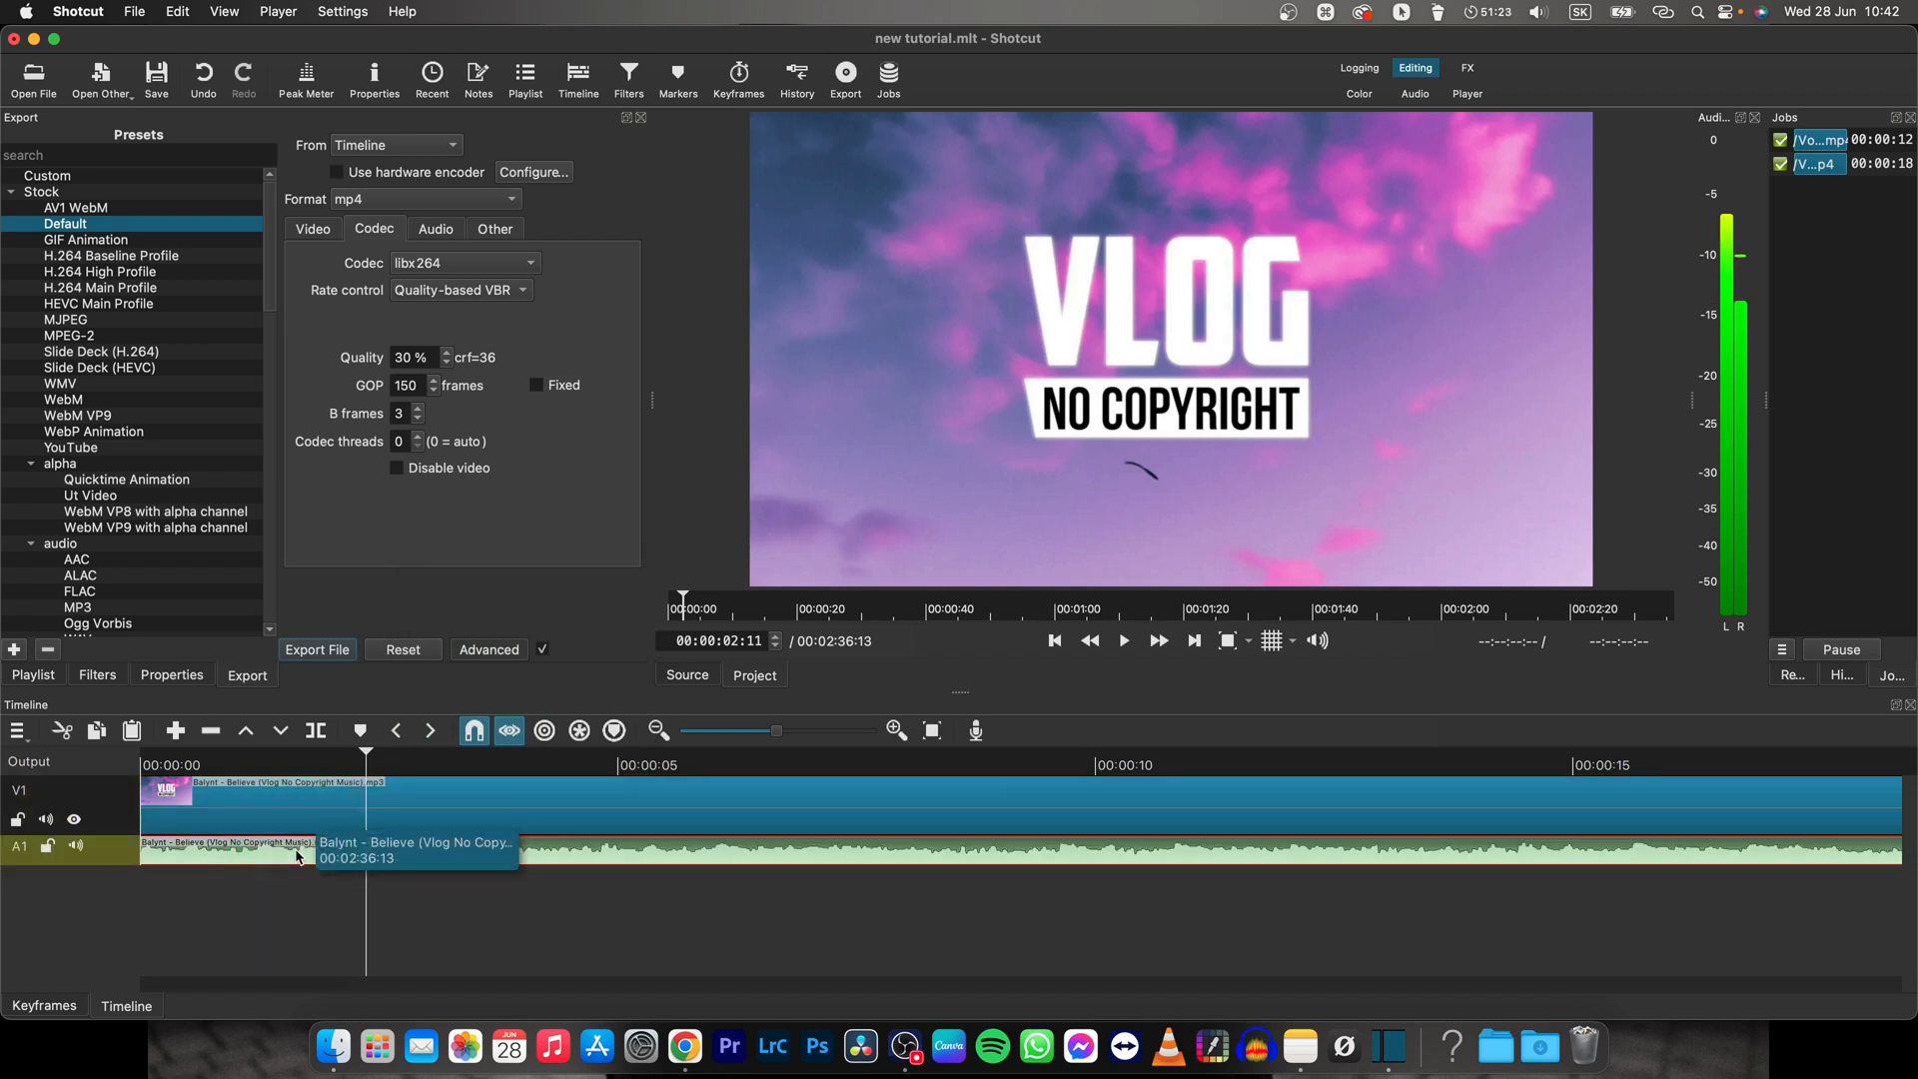
Add a Gain / Volume filter to the detached Believe audio clip on A1.
left_click(628, 76)
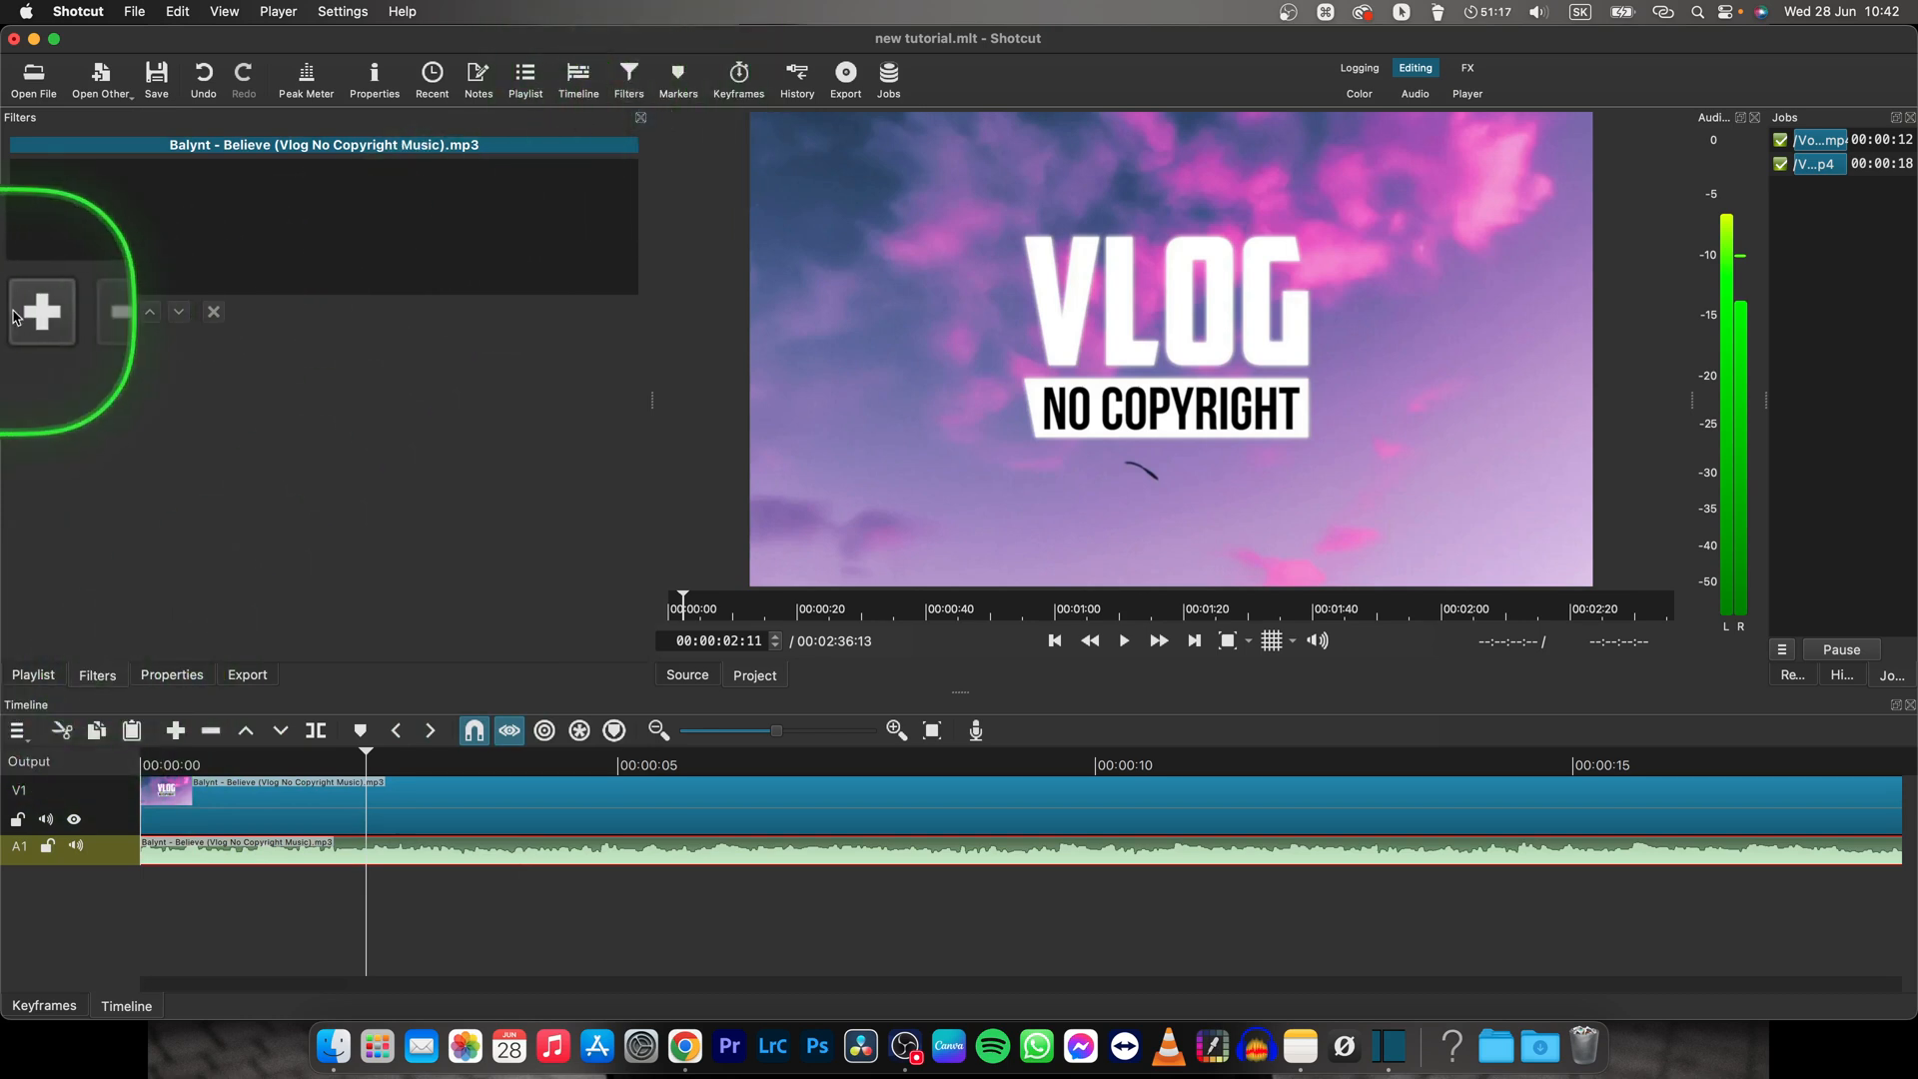
left_click(42, 312)
type("gain")
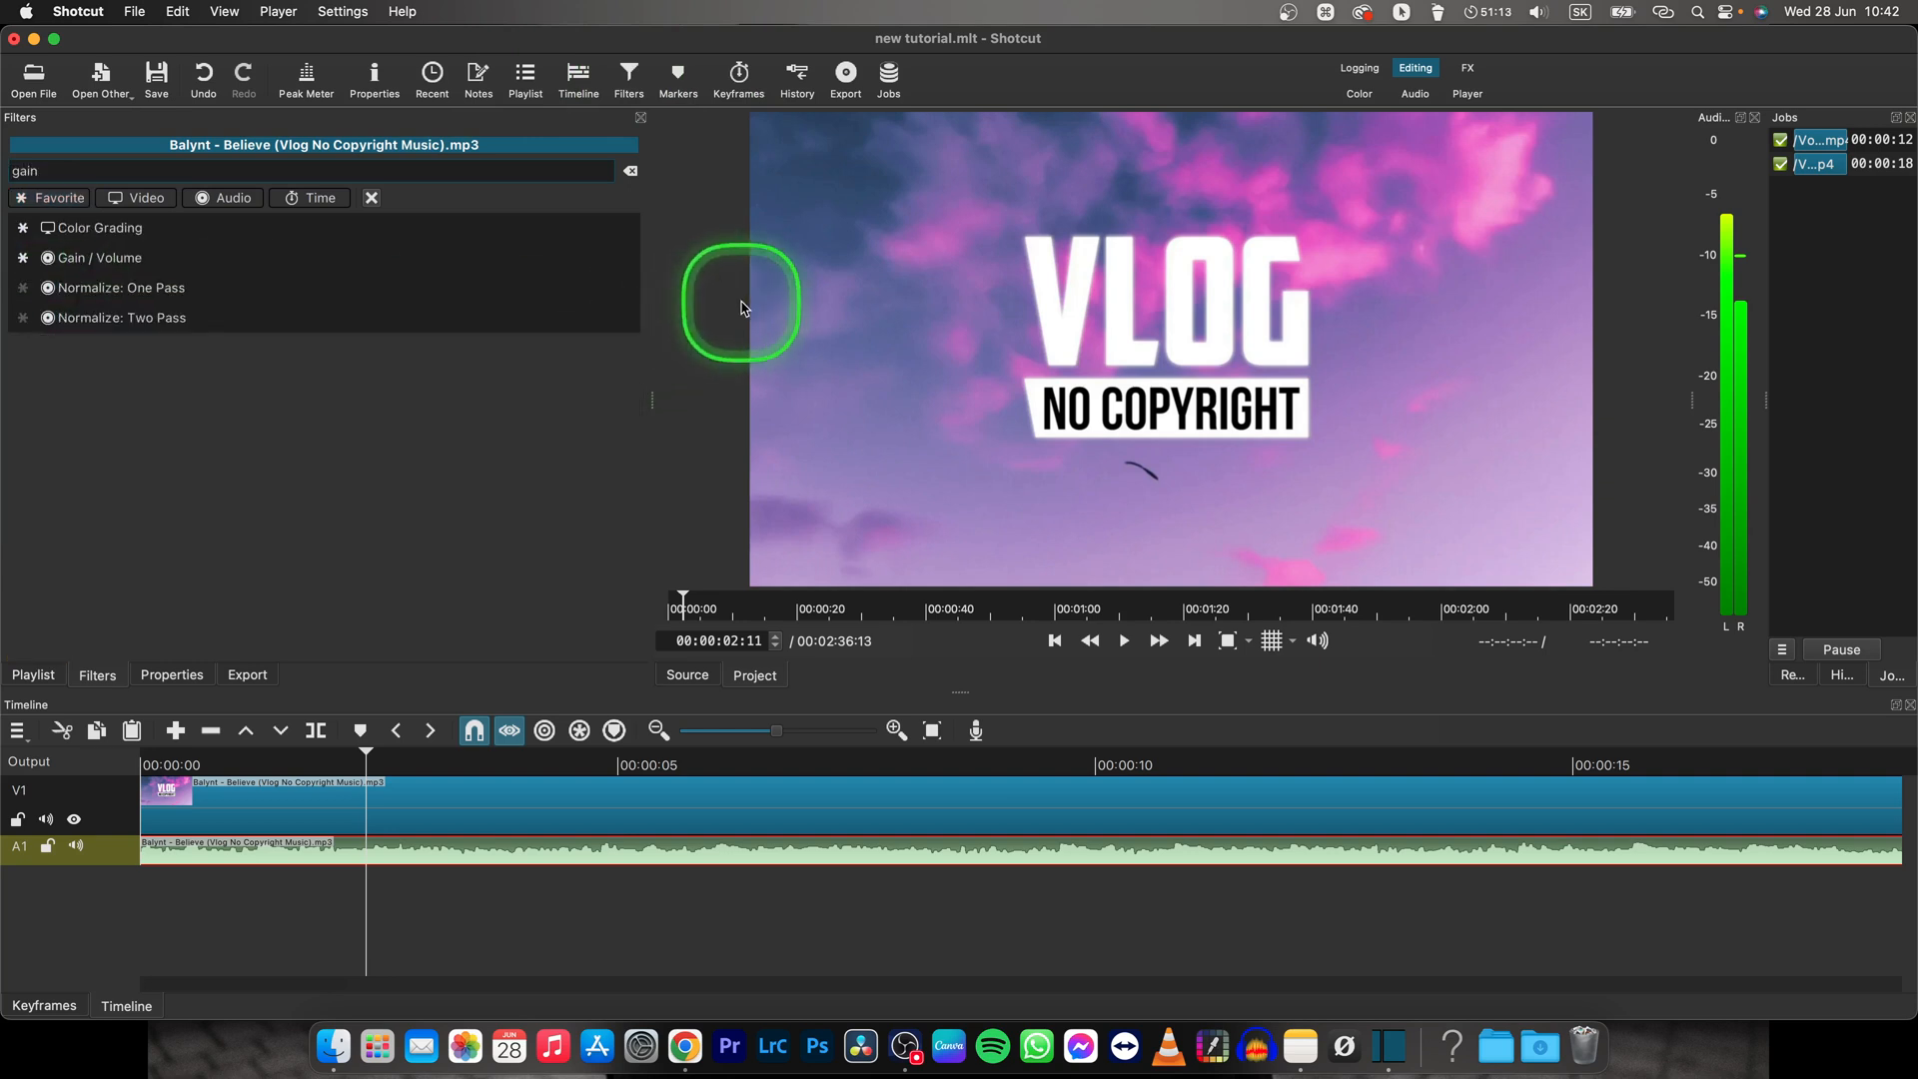
left_click(103, 257)
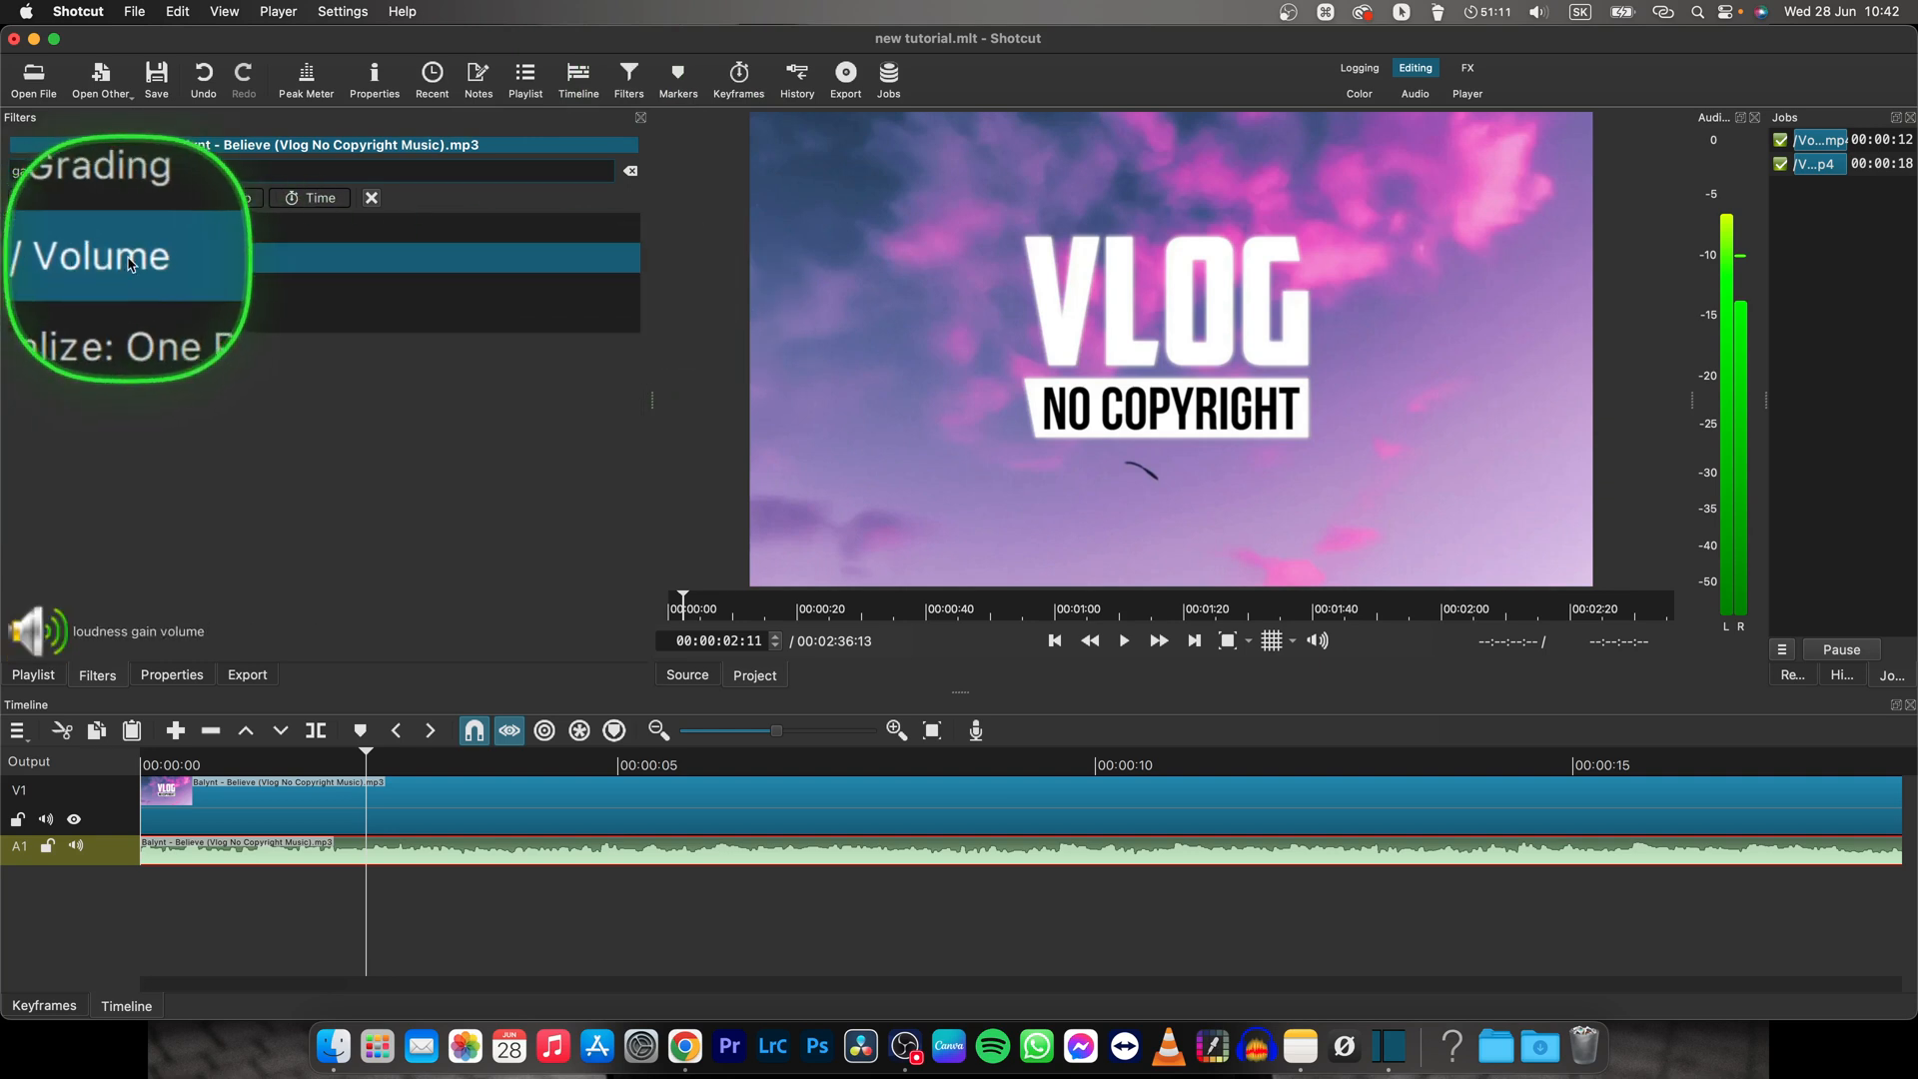
left_click(92, 254)
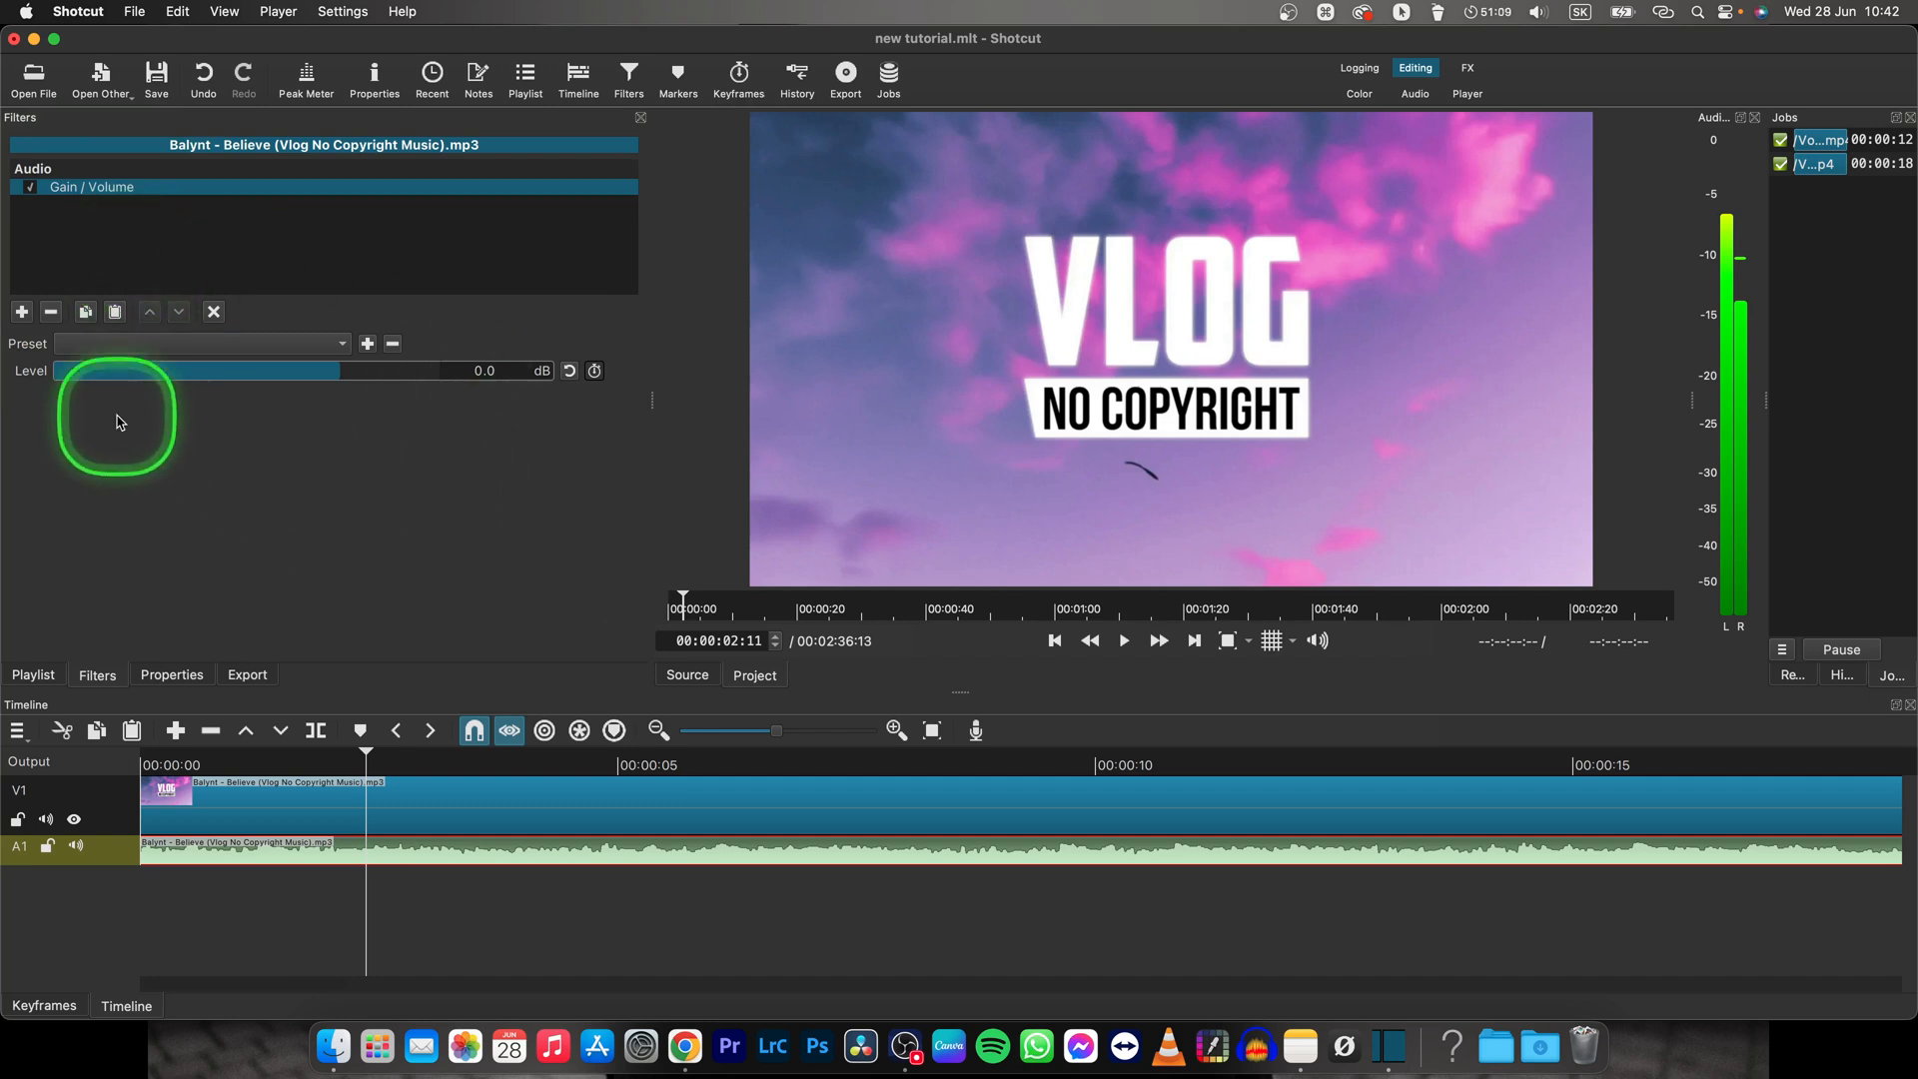
mouse_move(339, 377)
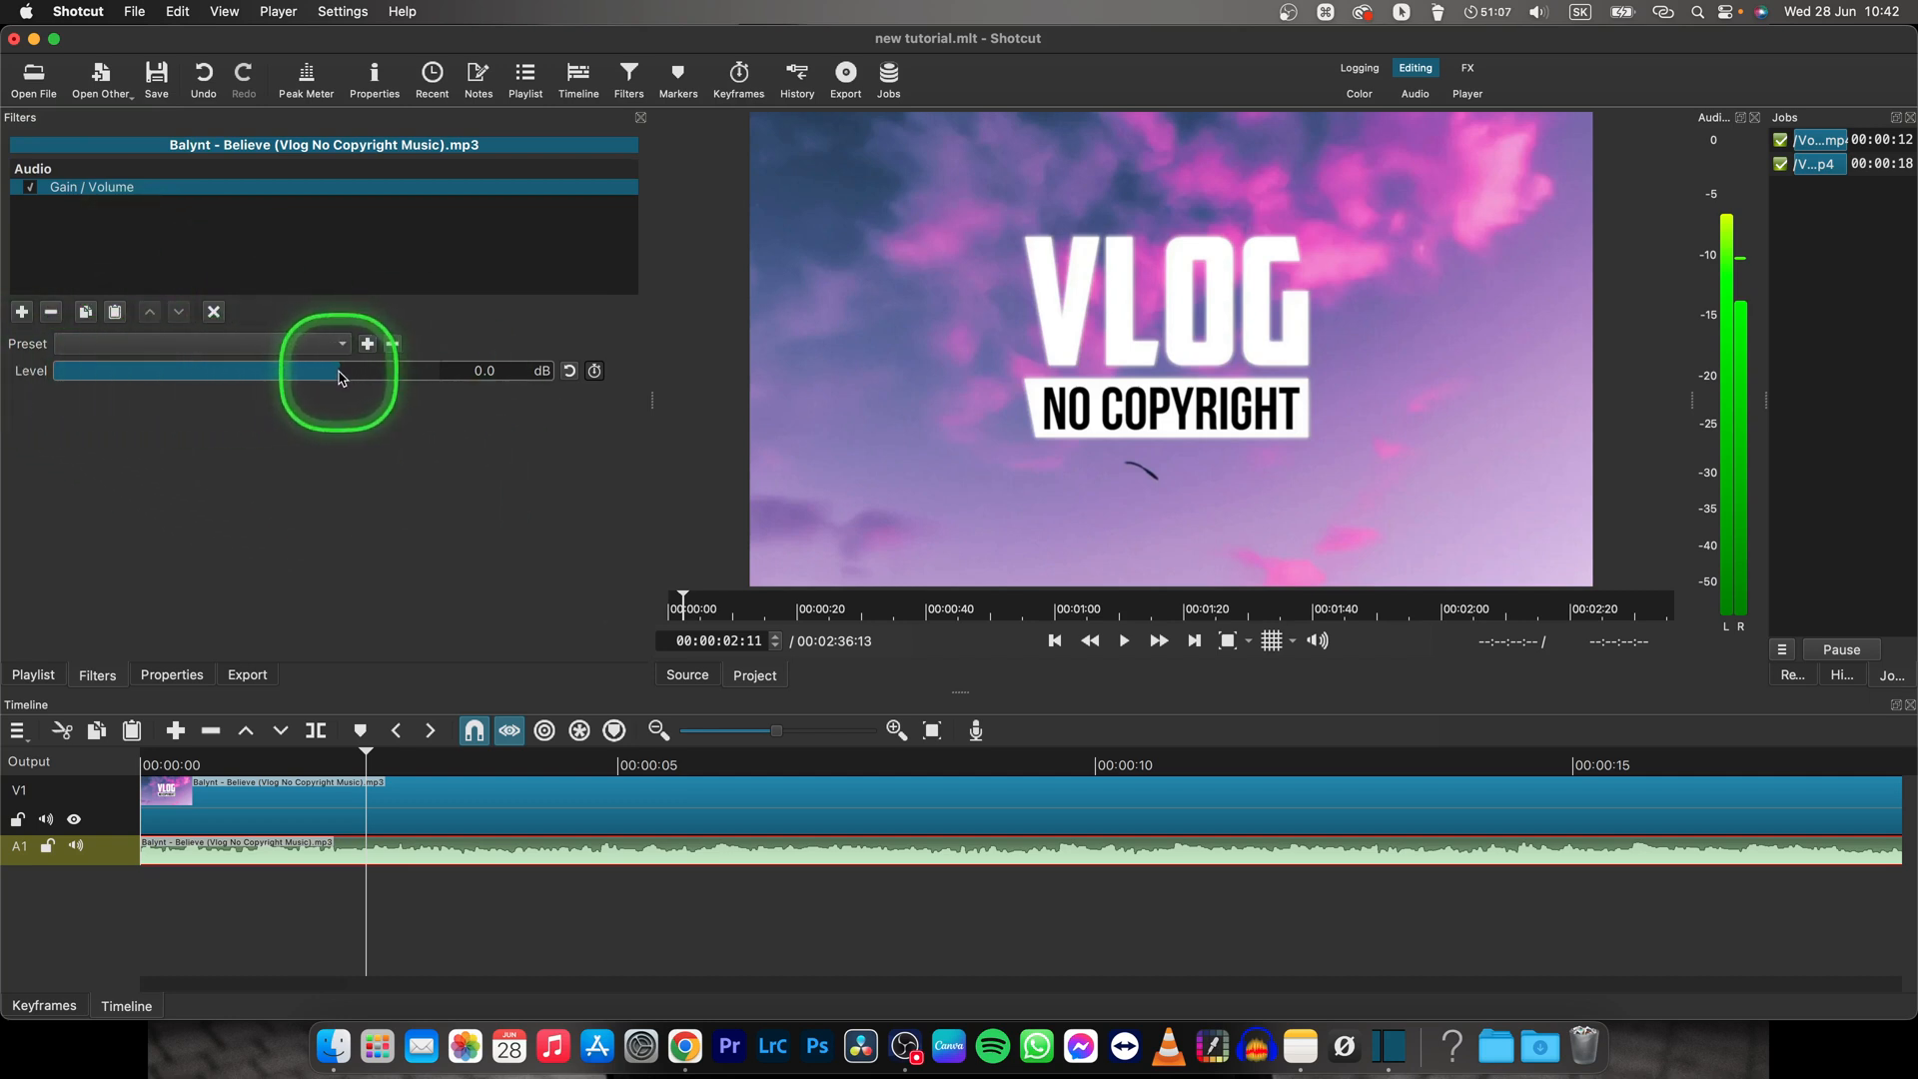
Adjust the Gain / Volume Level slider until it settles at -7.7 dB.
left_click_drag(337, 371, 317, 371)
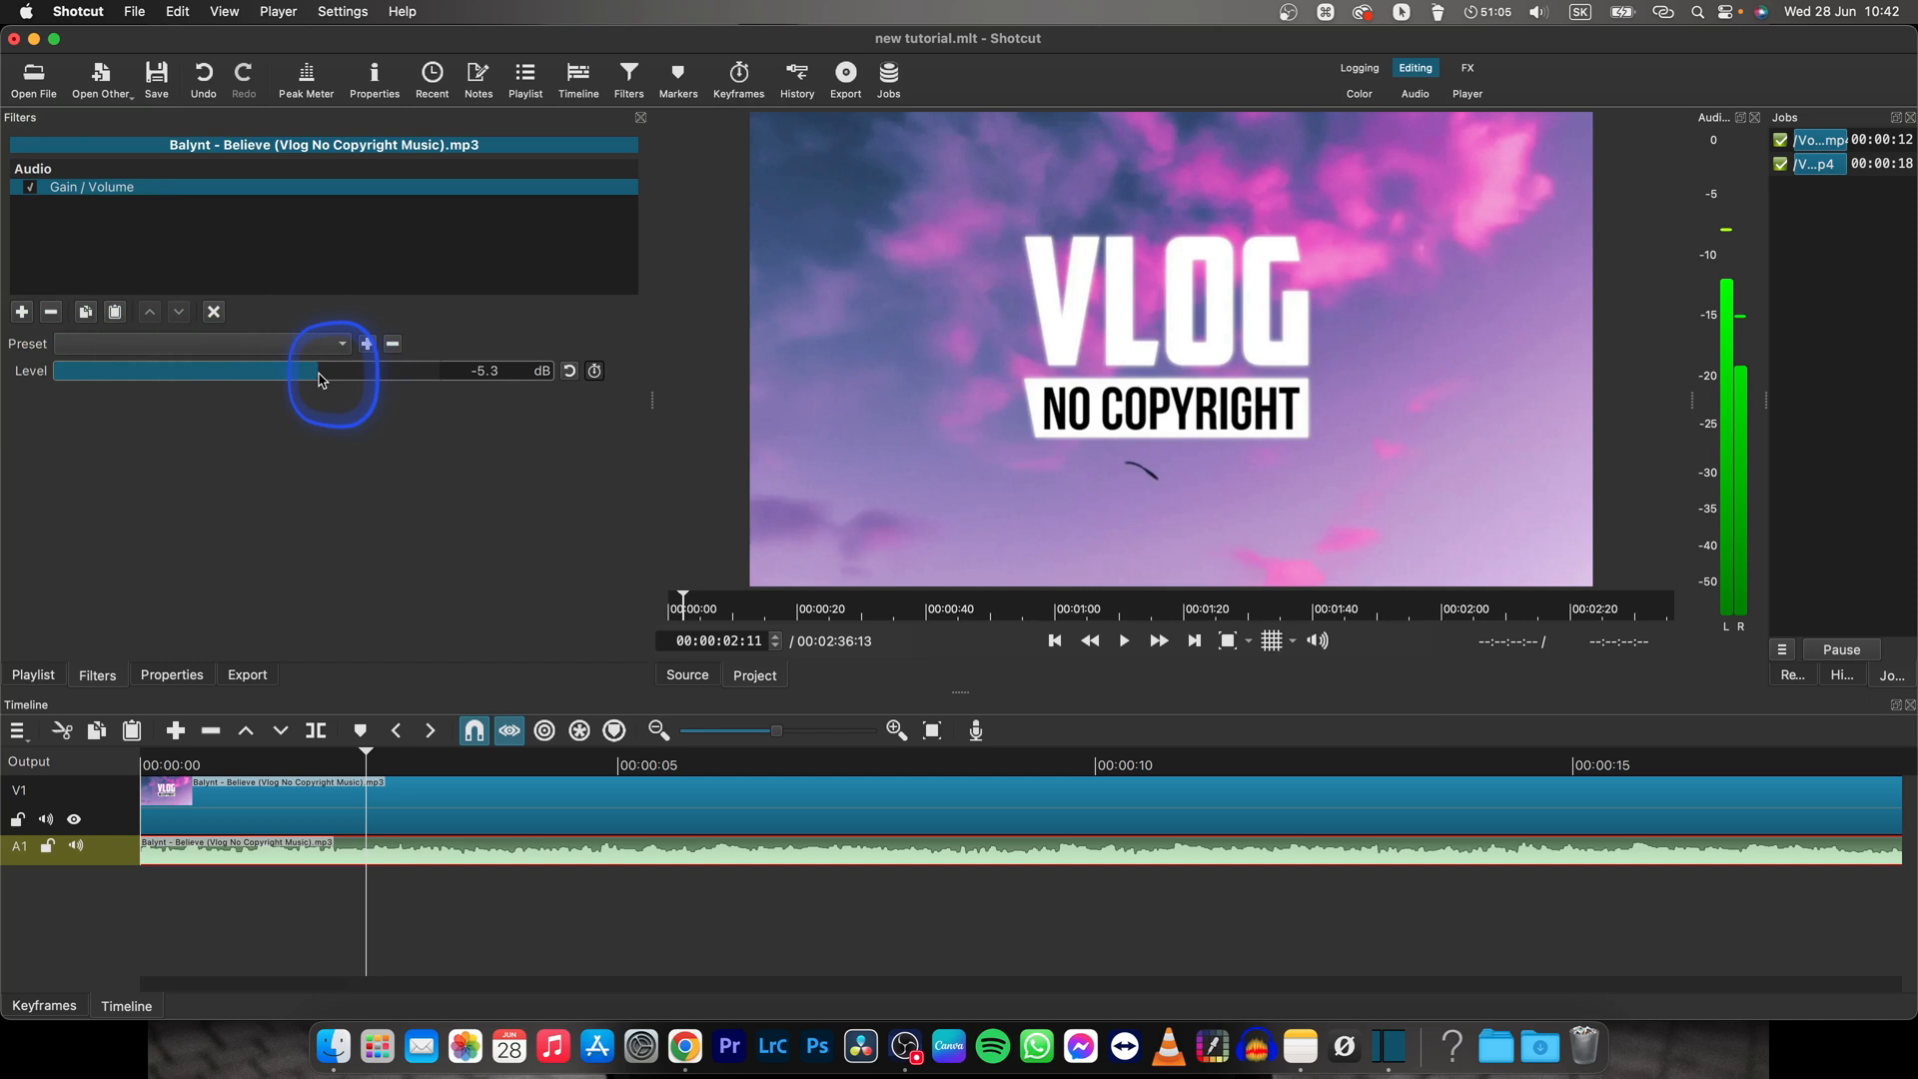
left_click_drag(331, 371, 300, 371)
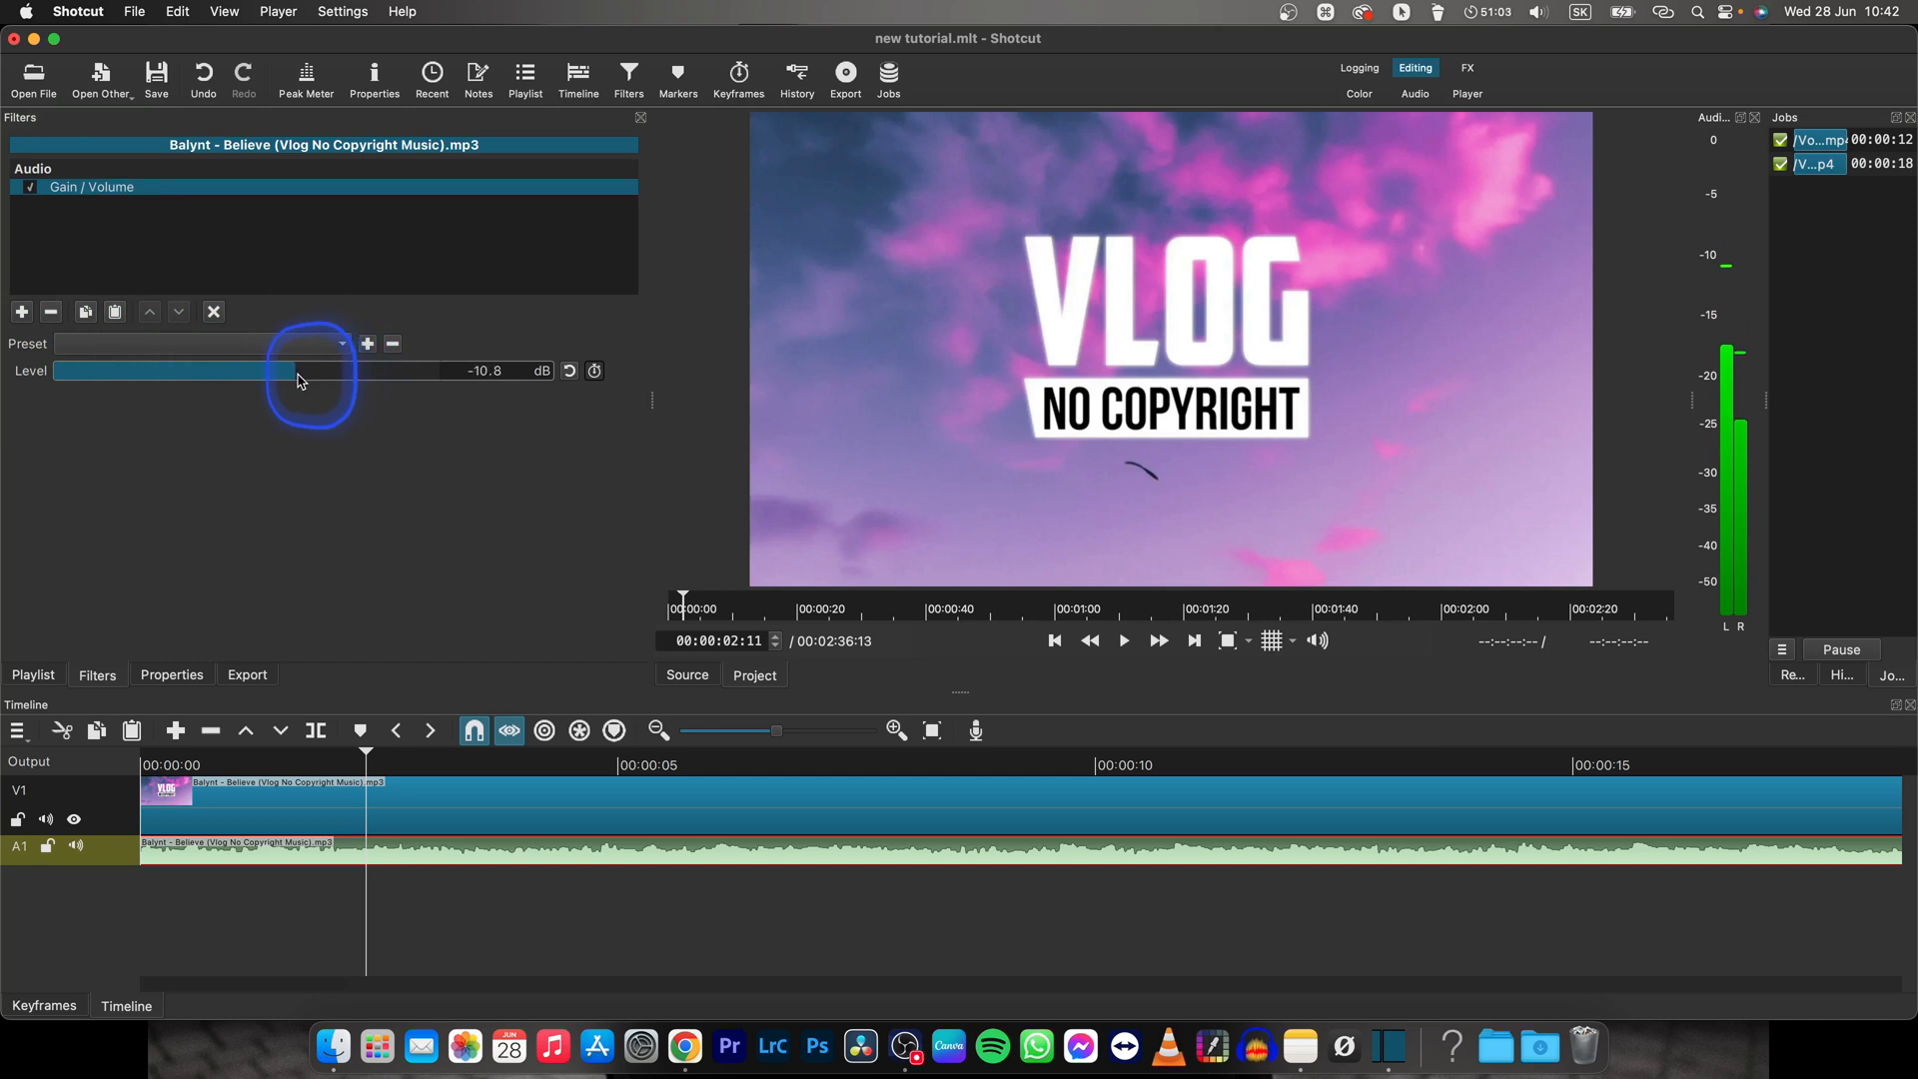
left_click_drag(299, 371, 293, 371)
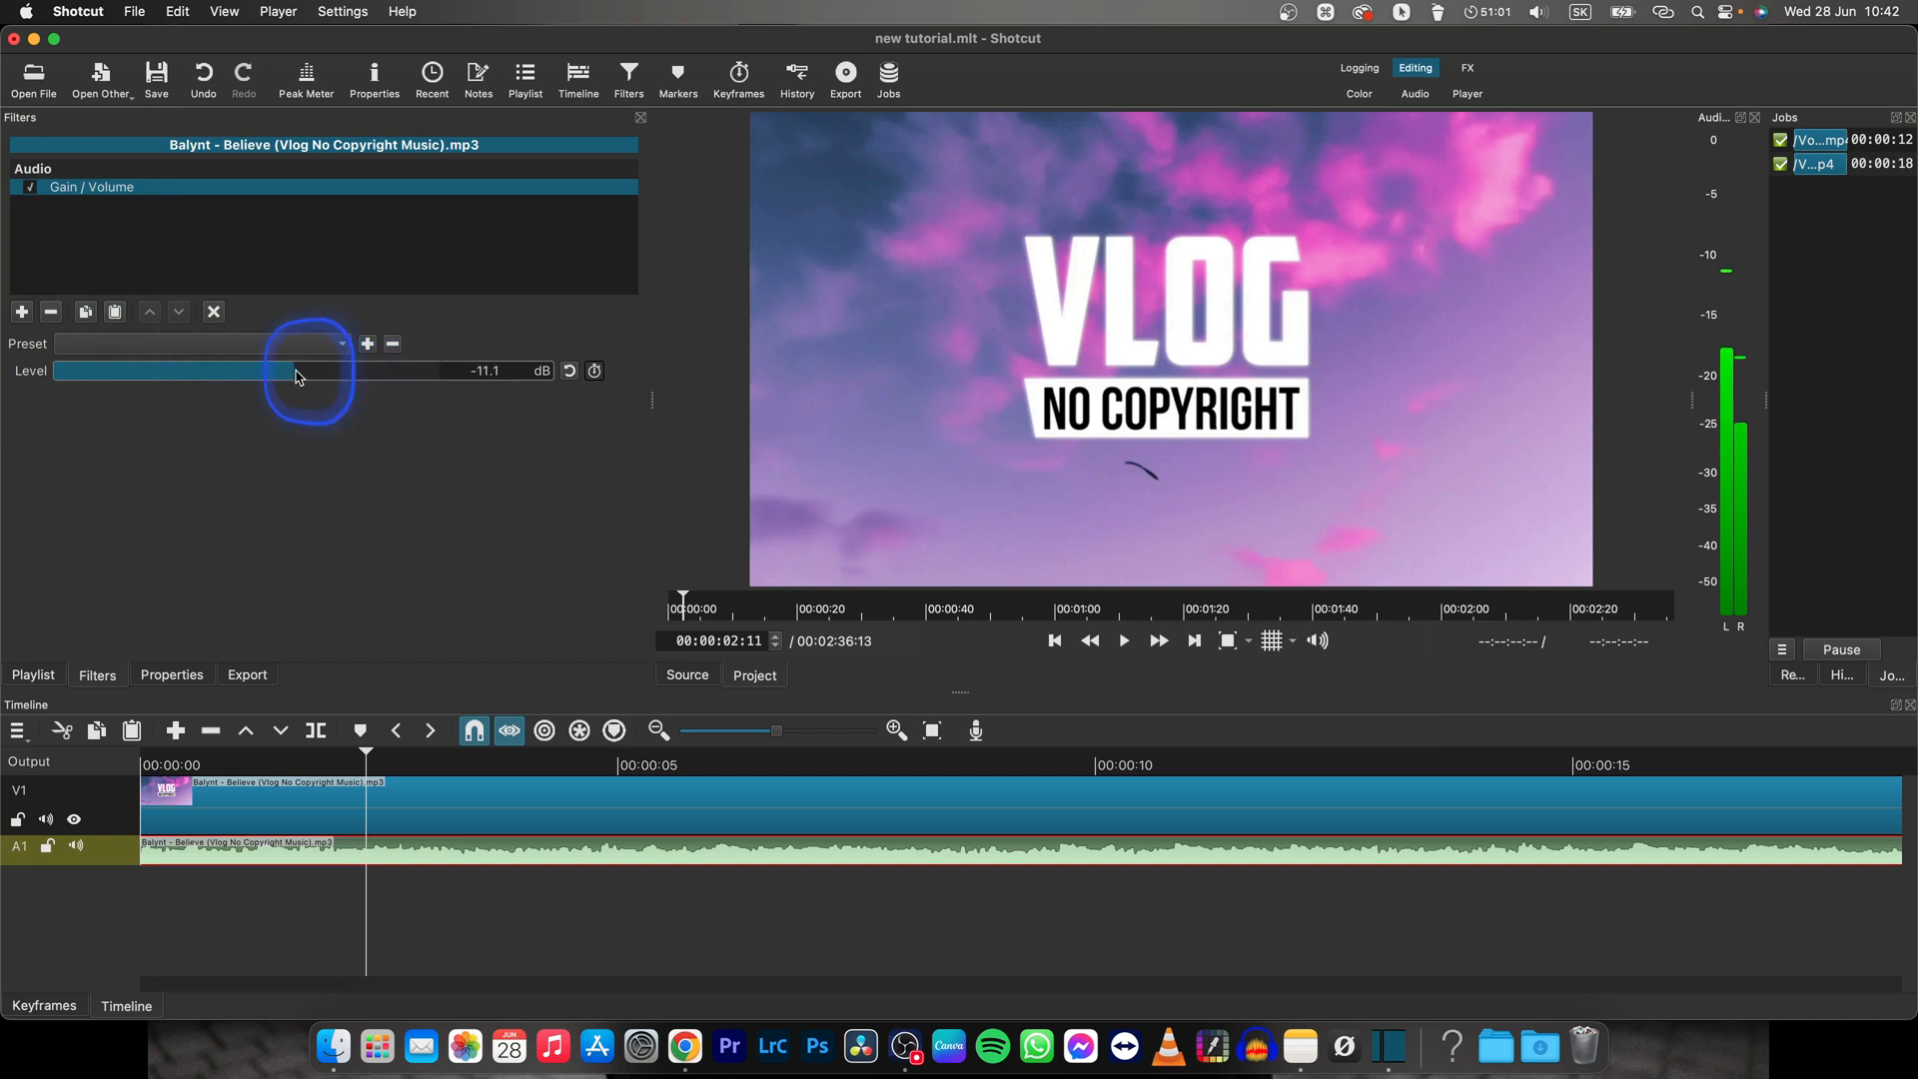
left_click_drag(293, 371, 361, 370)
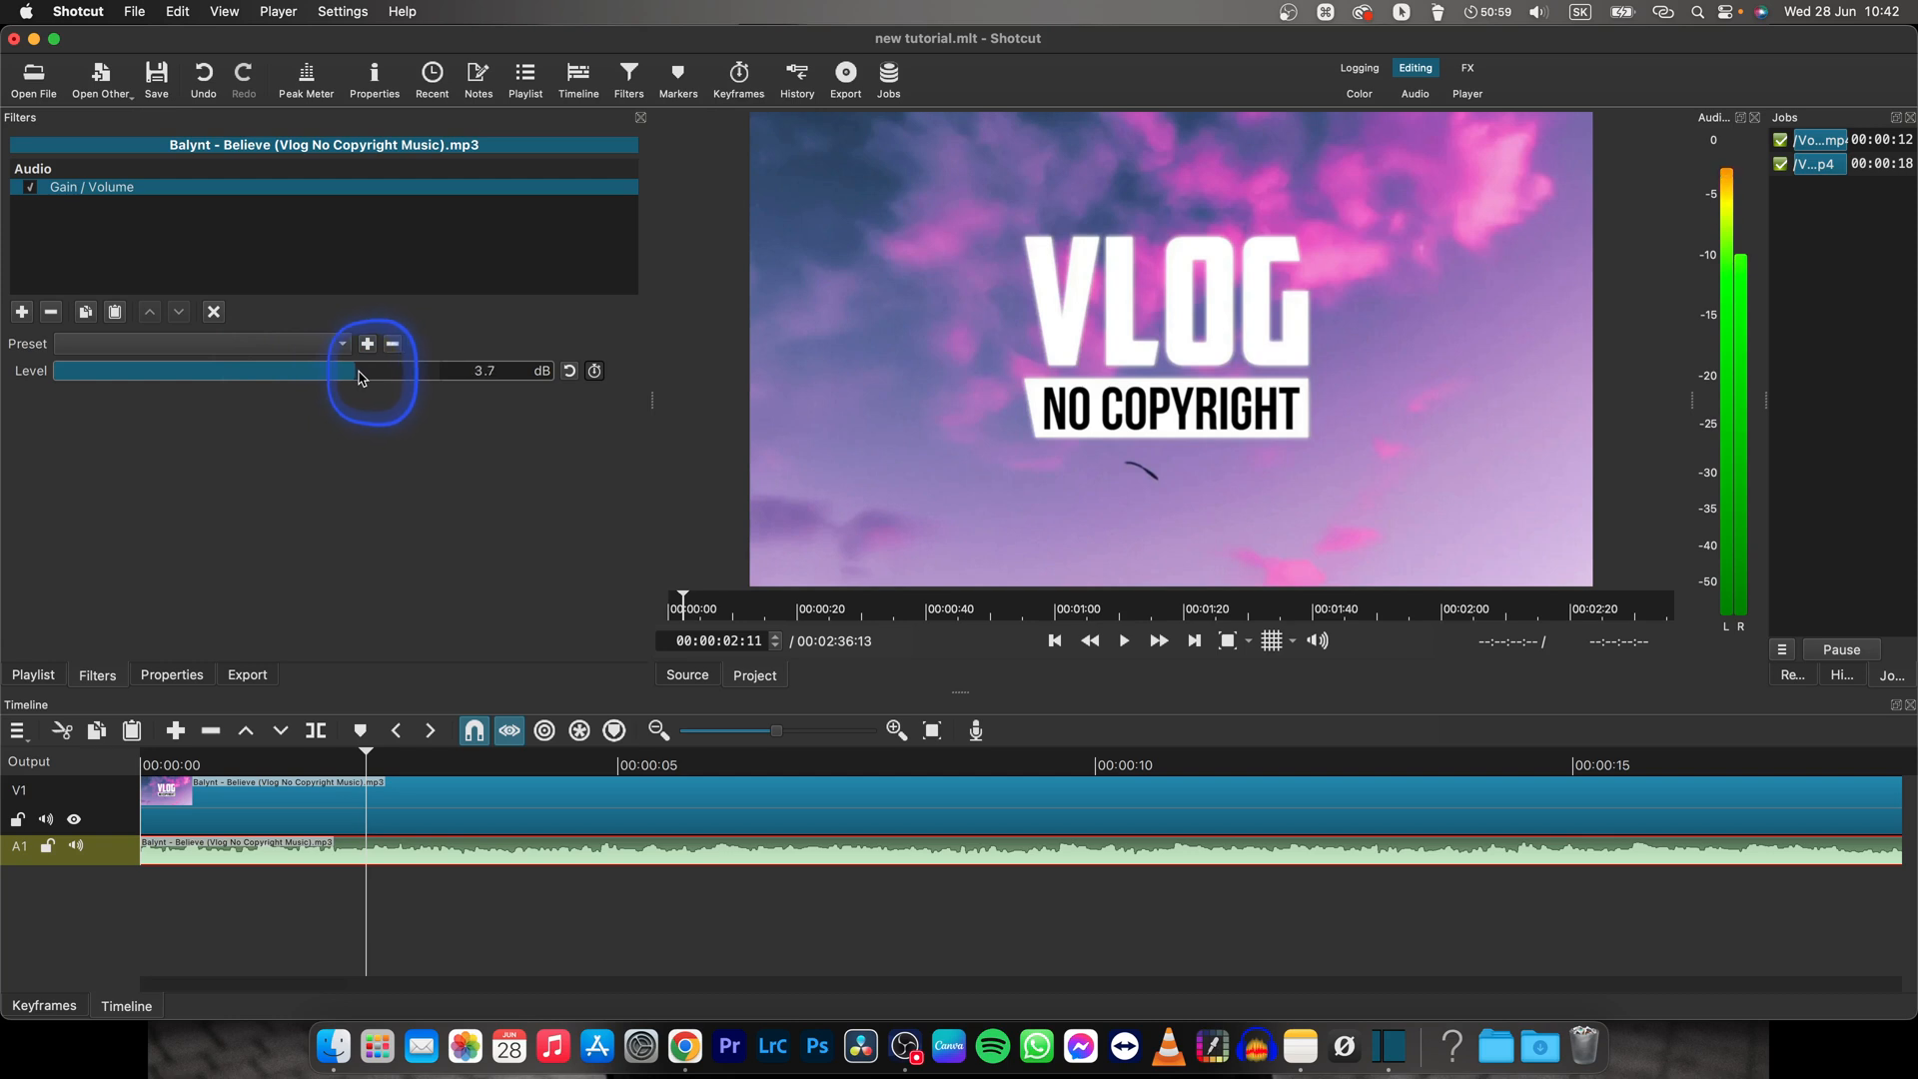
left_click_drag(359, 370, 324, 371)
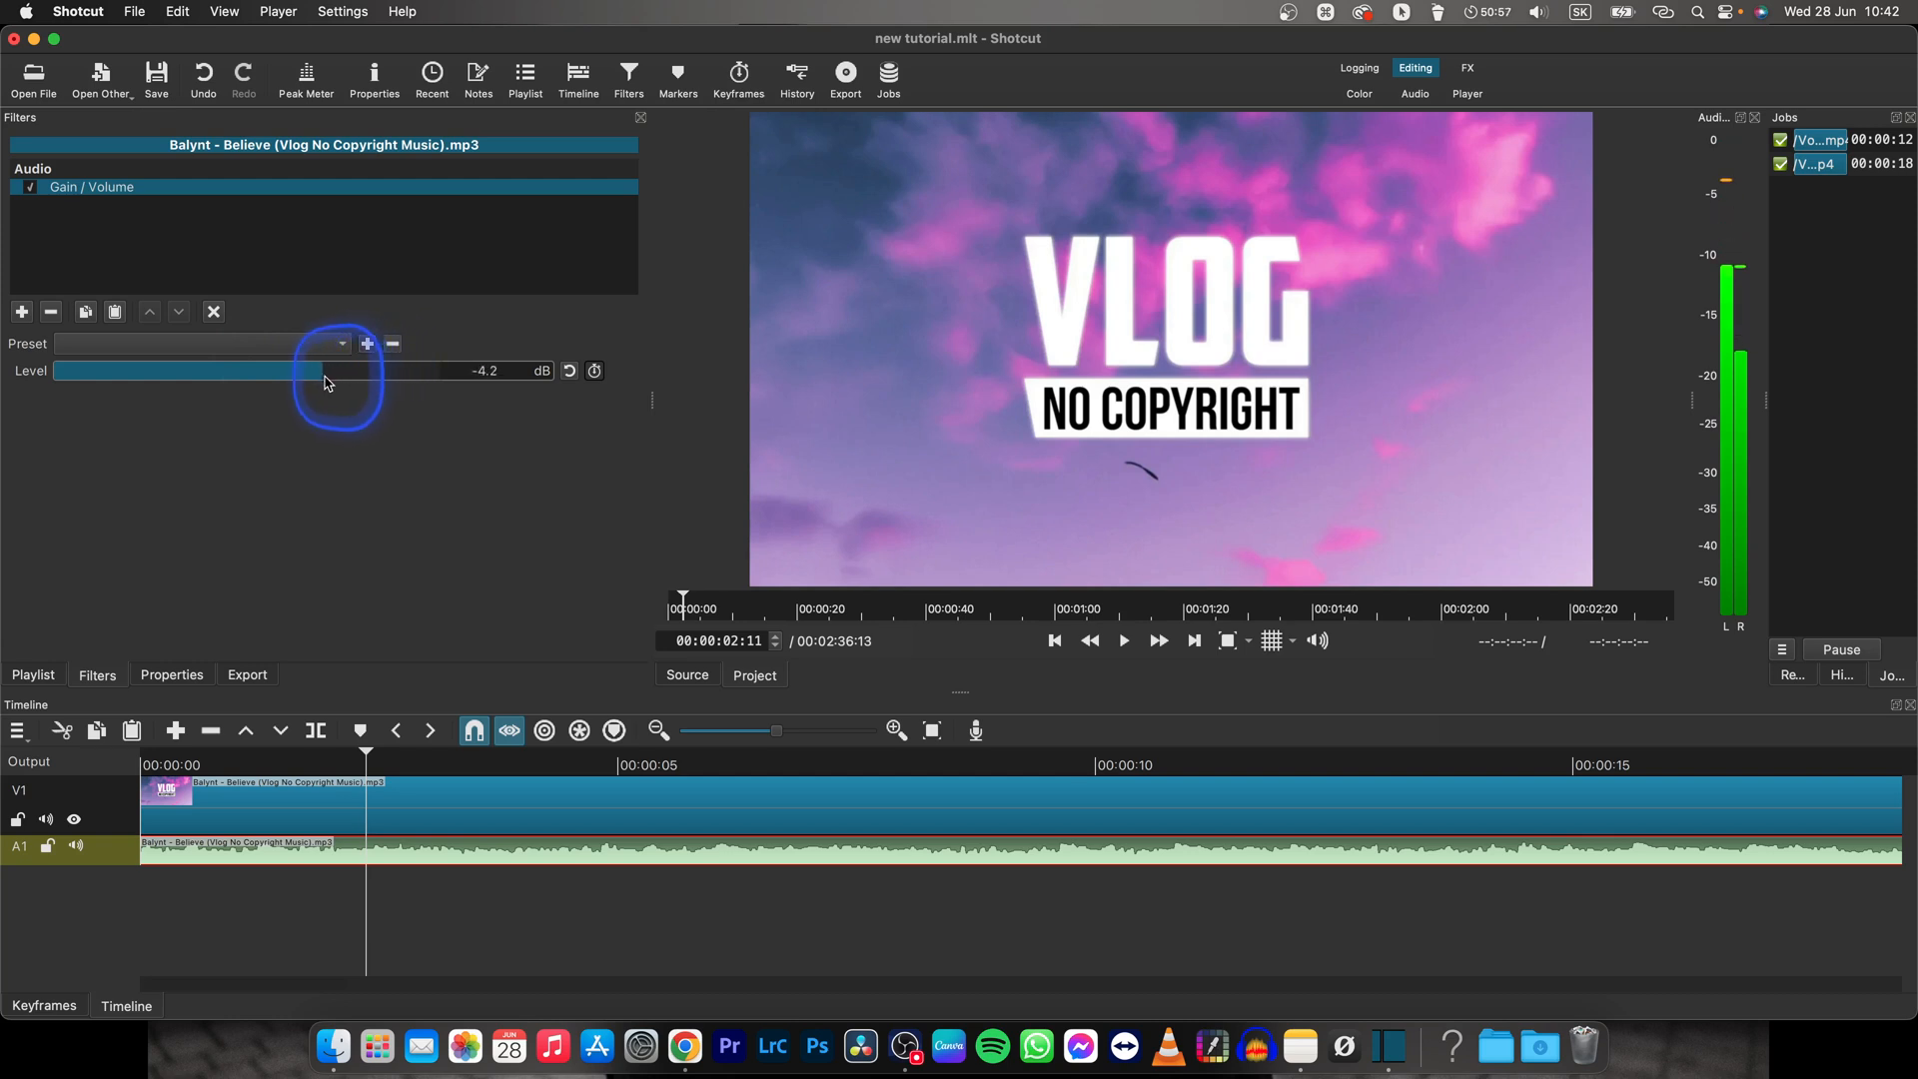
left_click_drag(324, 371, 181, 370)
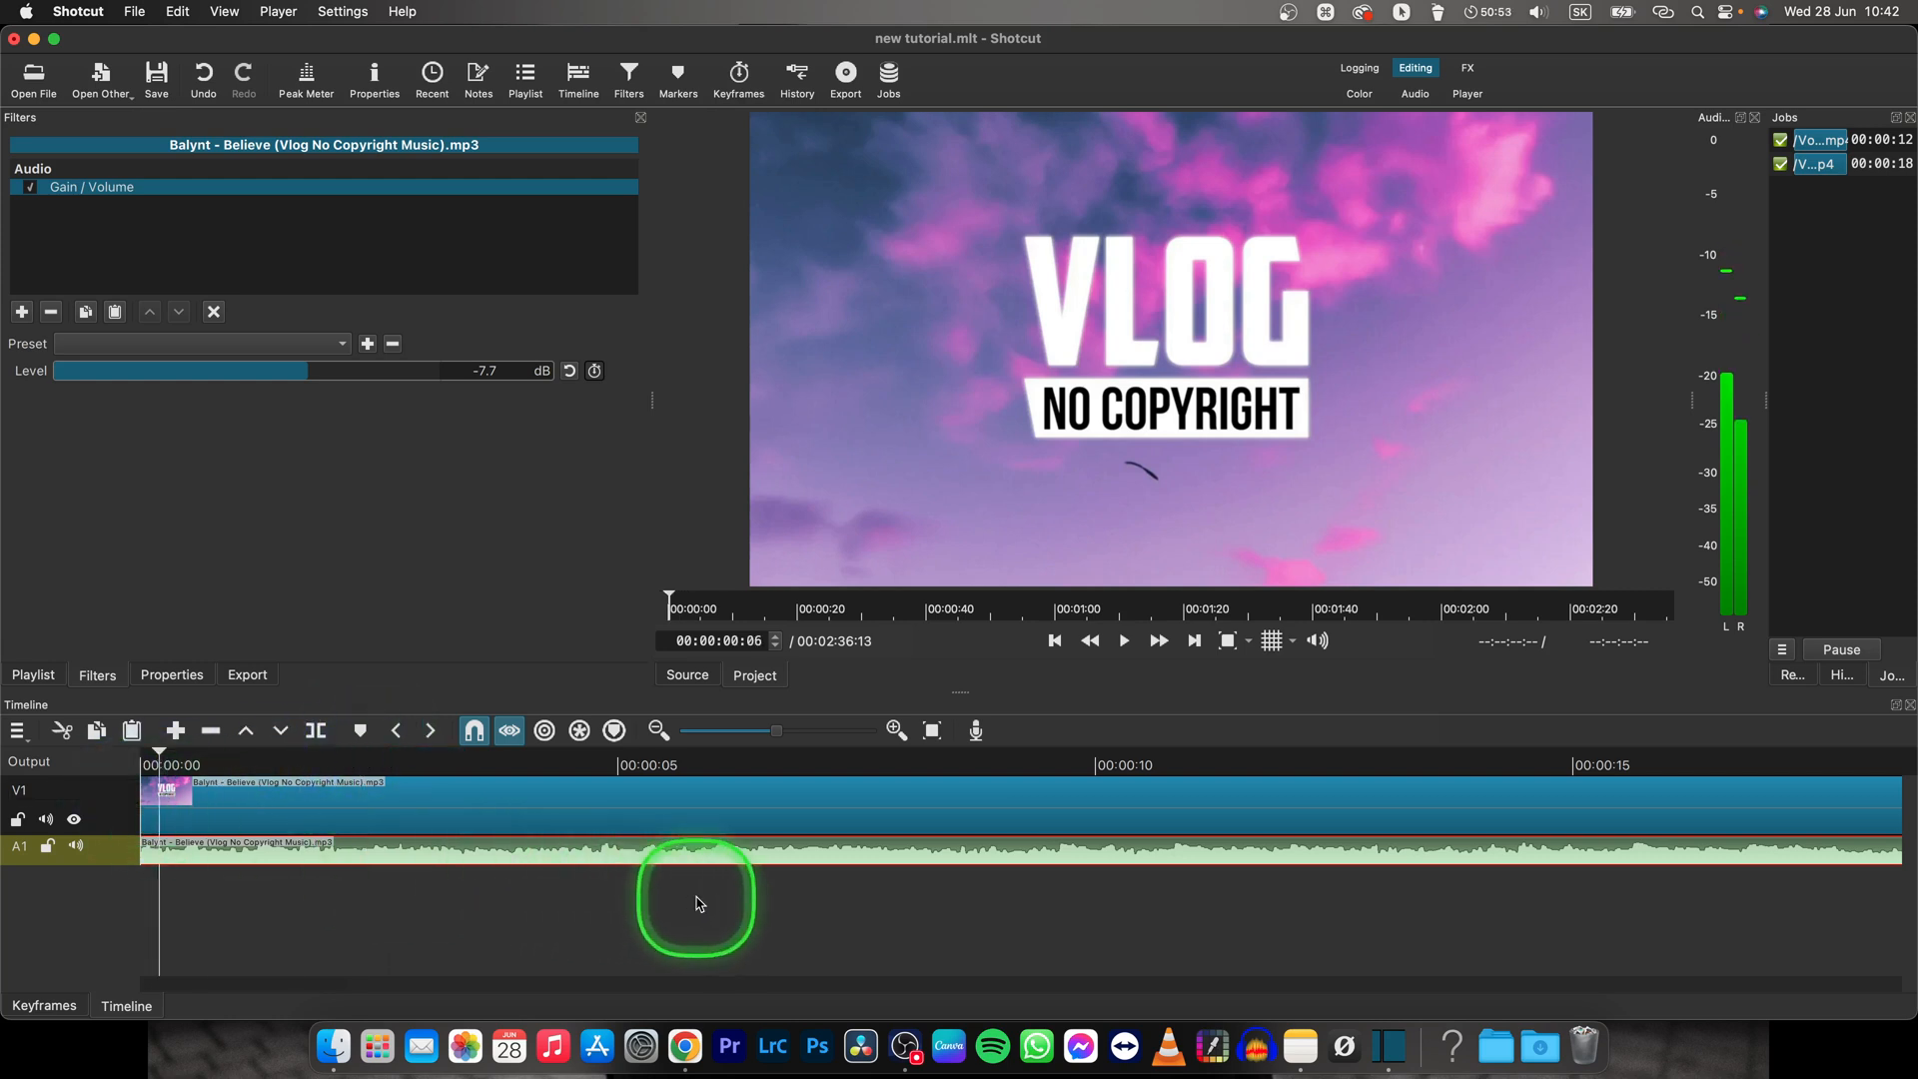
Play the timeline and check the quieter music peaking around -20 dB on the meters.
left_click(1122, 639)
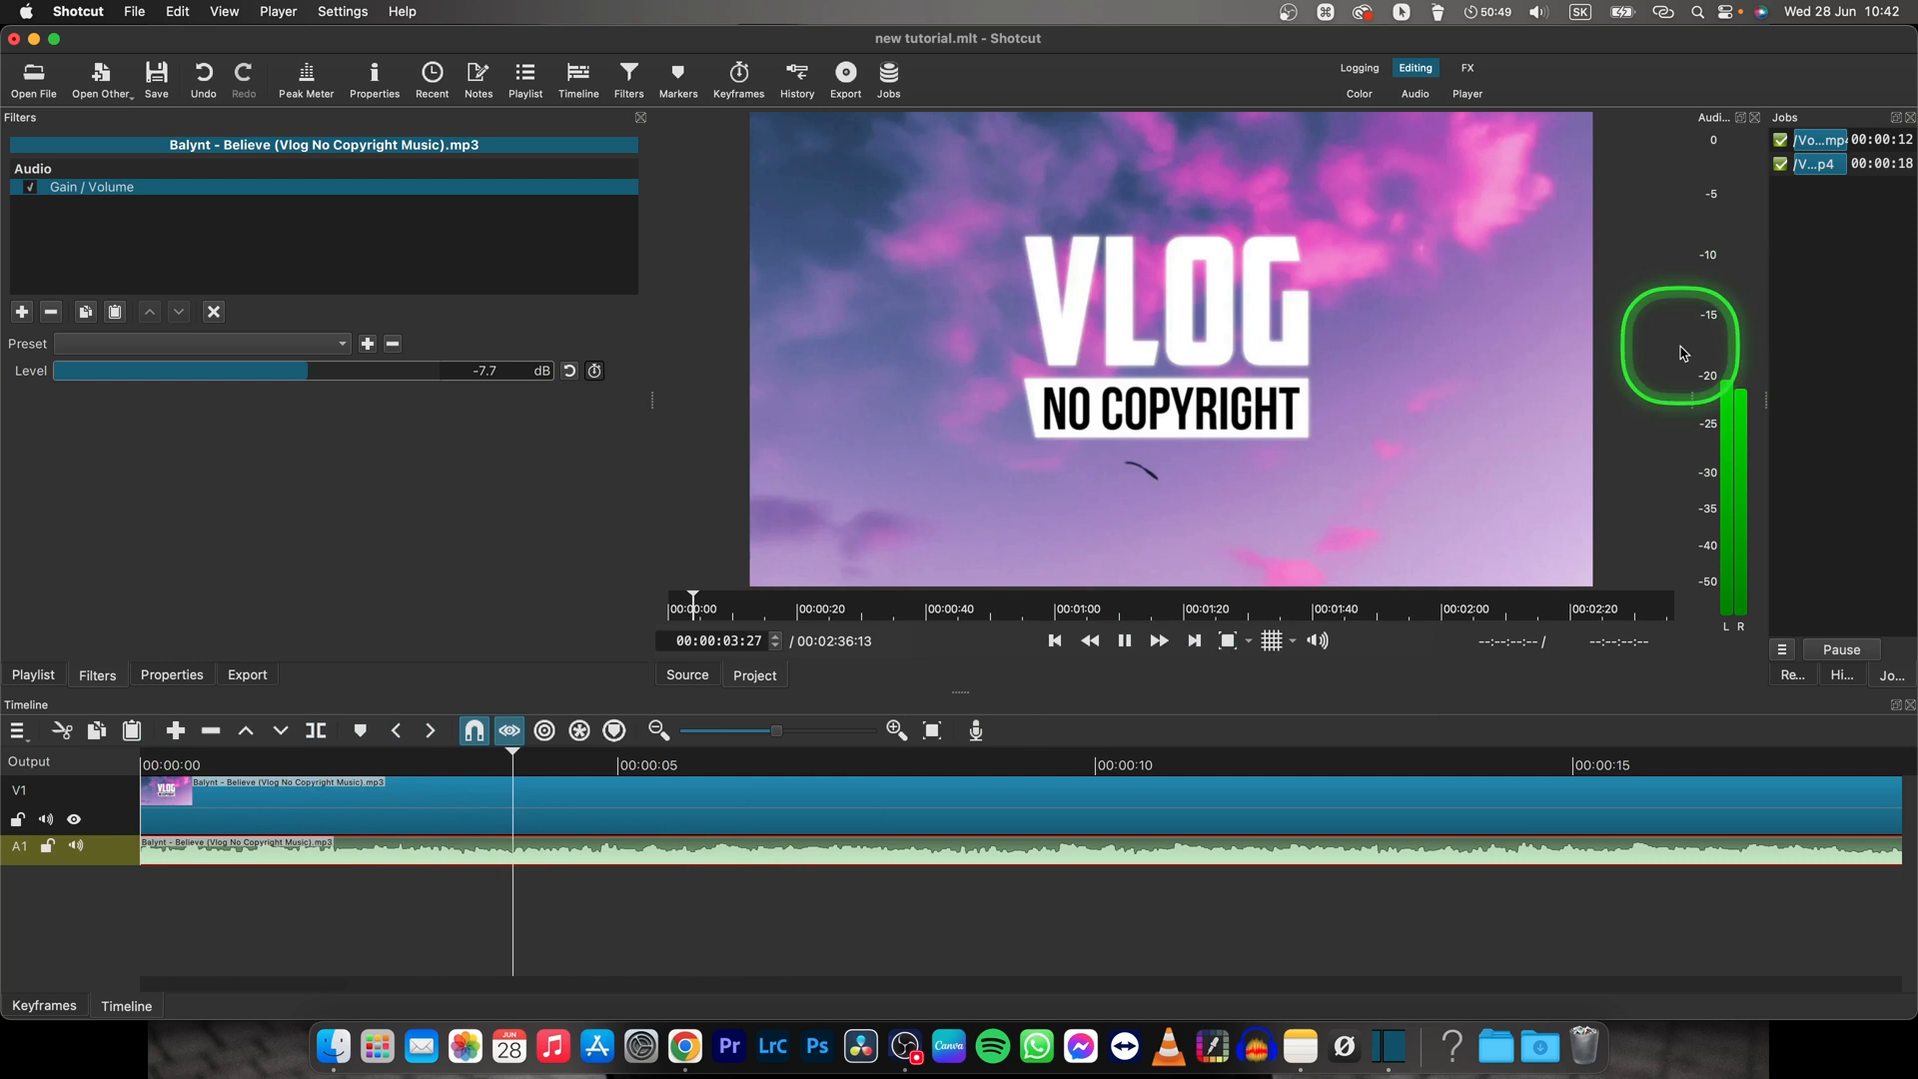
left_click(1123, 639)
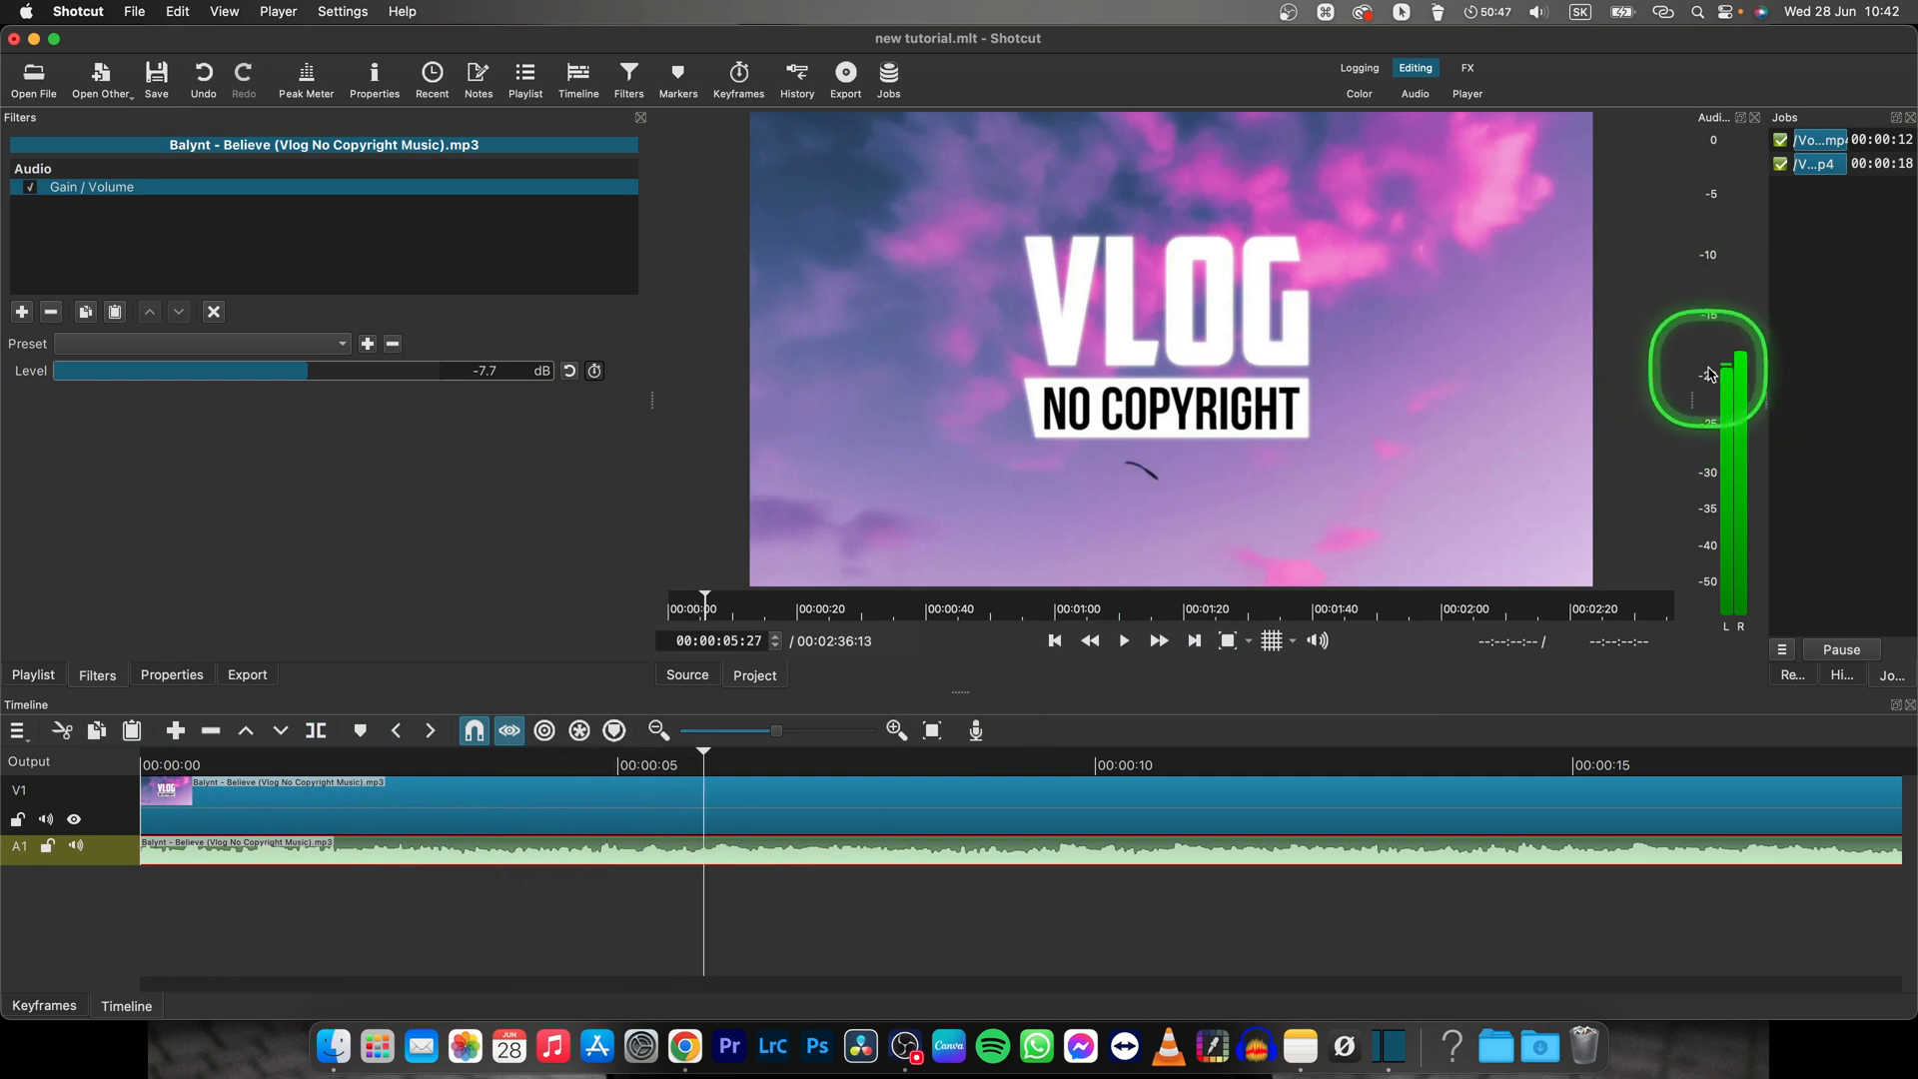